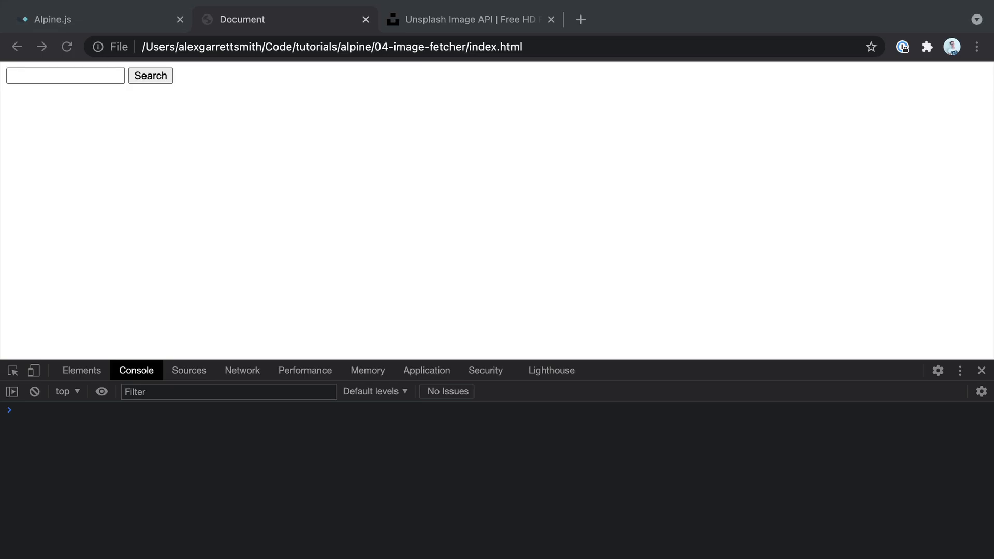
{"action": "mouse_move", "coordinate": [379, 460]}
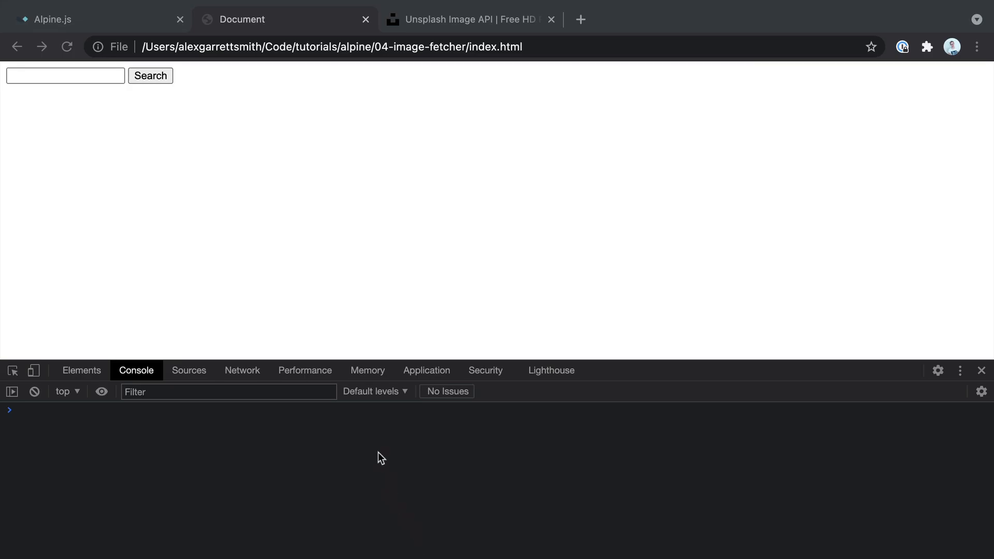
- Search the image fetcher page for 'cat', then change the query to 'dog' and search again
{"action": "left_click", "coordinate": [472, 20]}
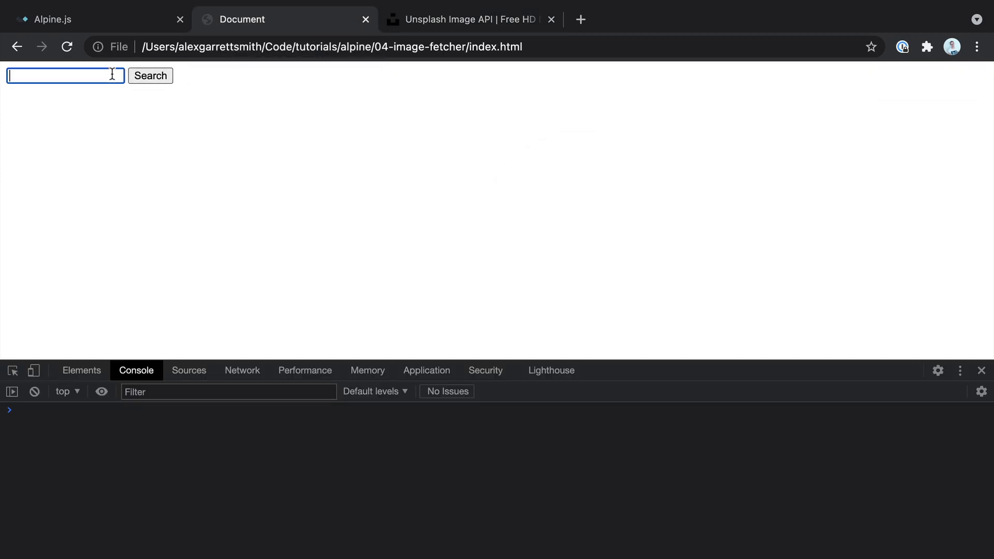
{"action": "type", "text": "cat"}
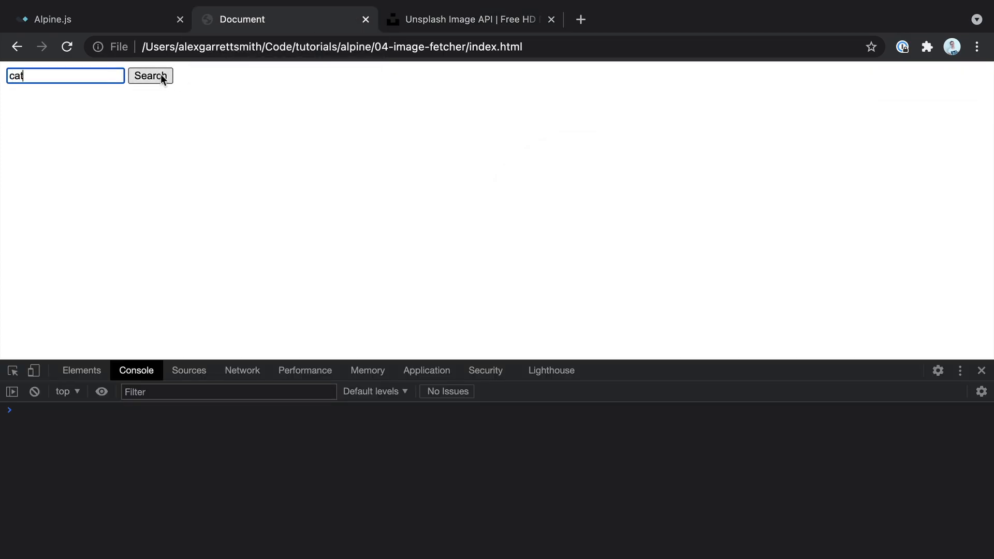
{"action": "left_click", "coordinate": [150, 75]}
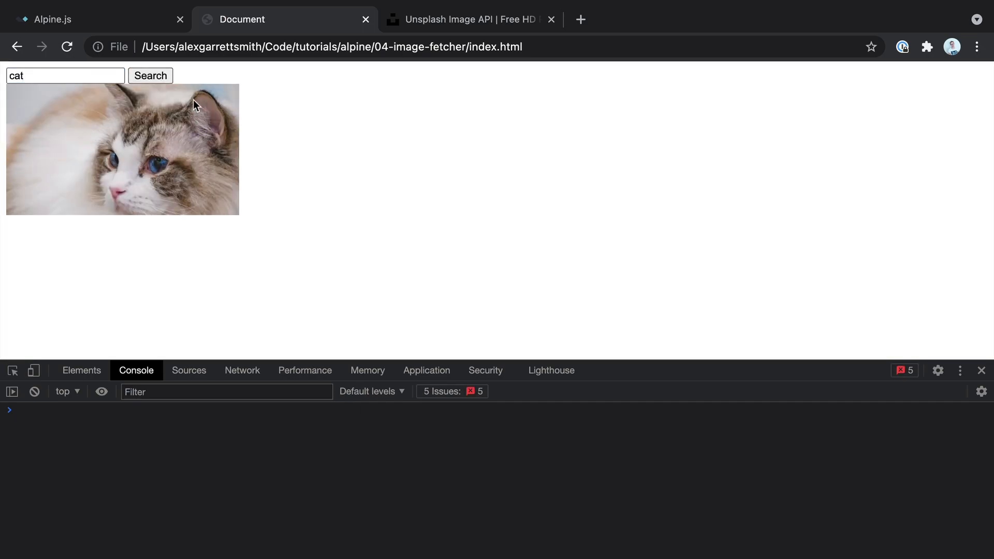
{"action": "left_click", "coordinate": [66, 76]}
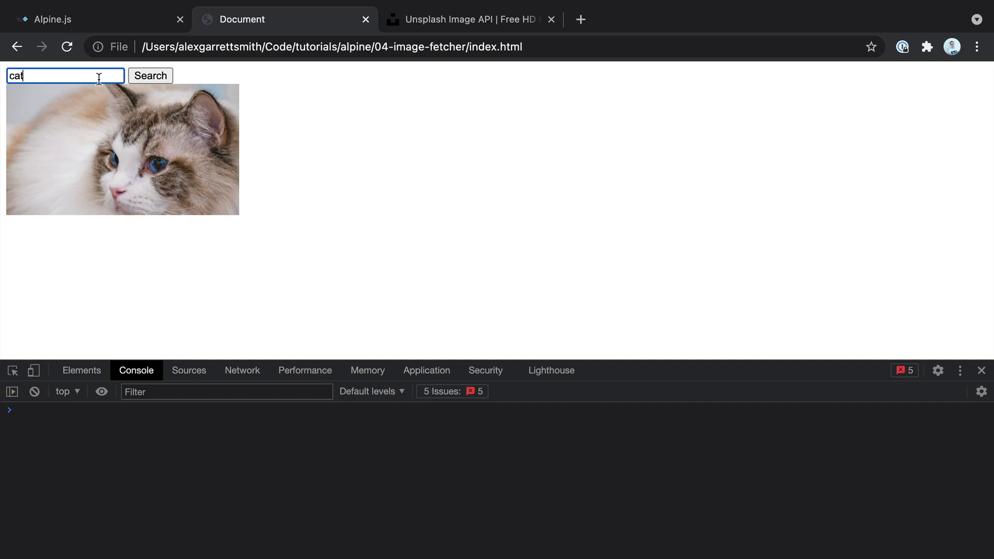
{"action": "type", "text": "dog"}
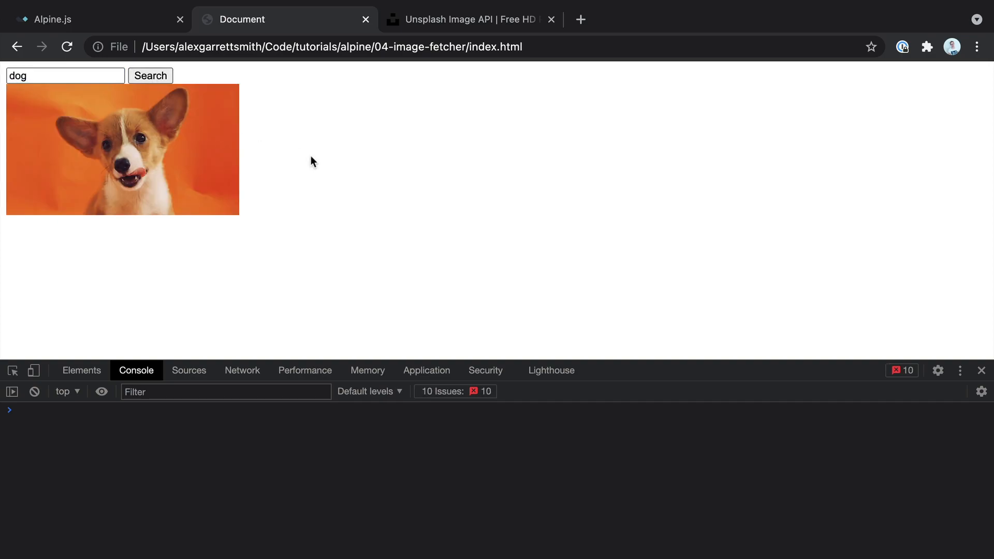
{"action": "mouse_move", "coordinate": [286, 232]}
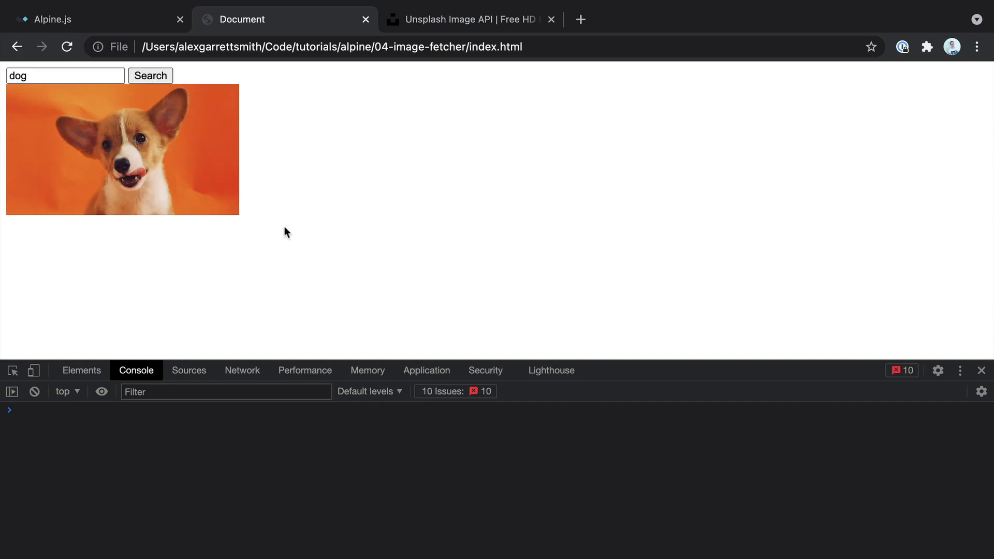
{"action": "mouse_move", "coordinate": [301, 164]}
{"action": "type", "text": "for"}
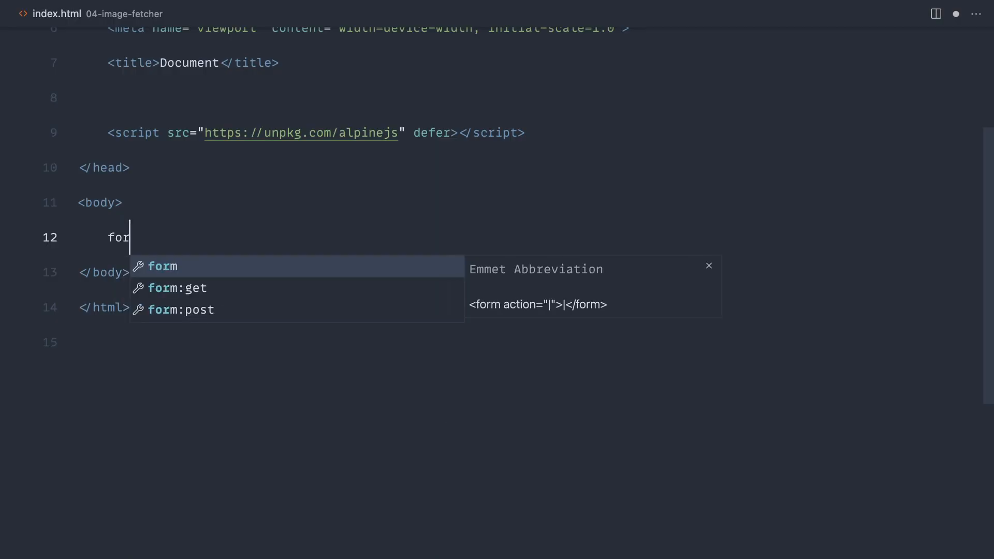
- Expand a form inside body holding a text input and a submit button reading 'Search'
{"action": "key", "text": "Tab"}
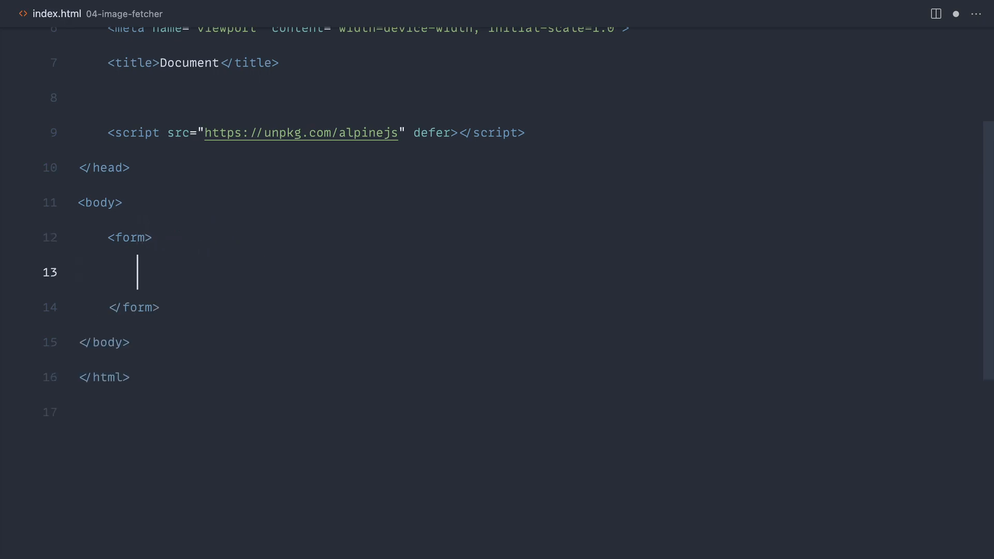
{"action": "type", "text": "input"}
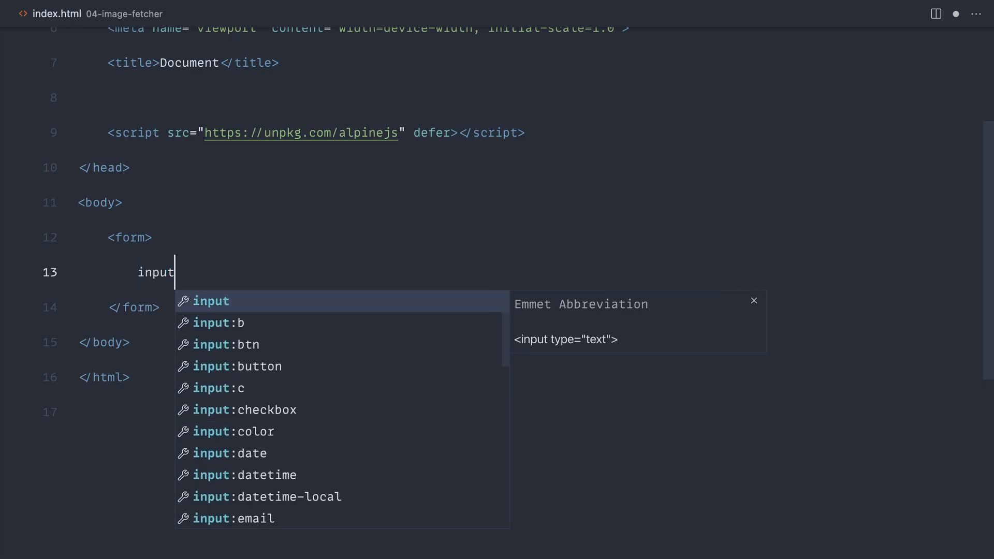
{"action": "key", "text": "Tab"}
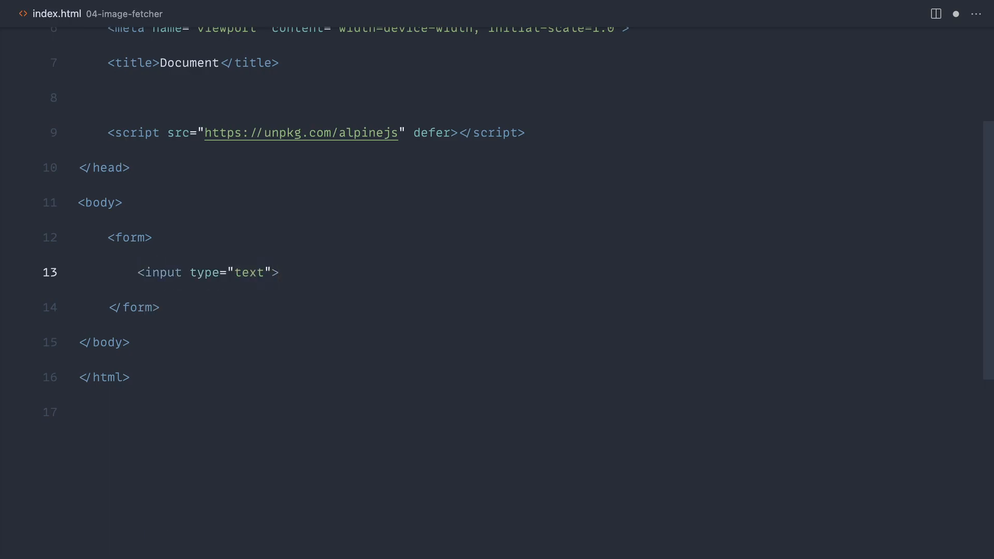
{"action": "left_click", "coordinate": [108, 237]}
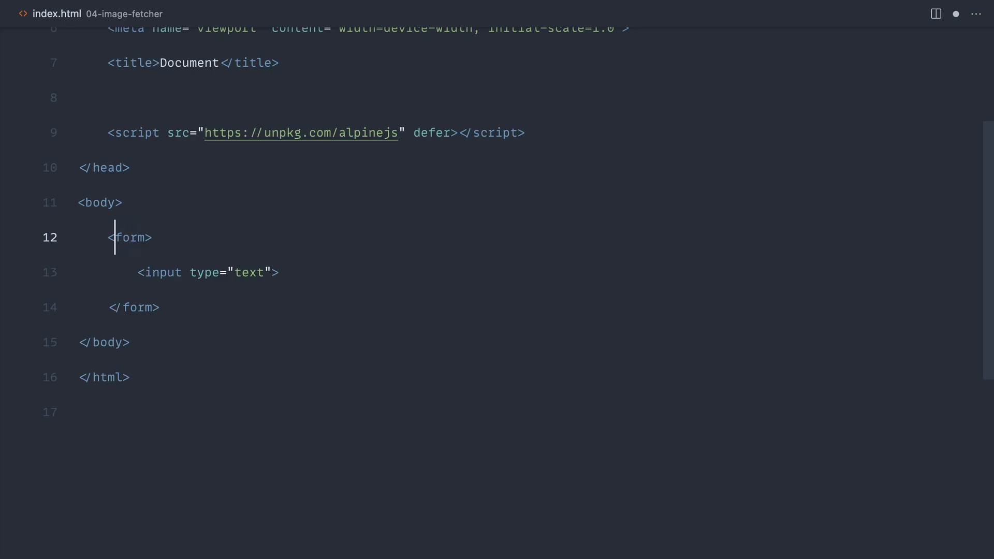
{"action": "left_click", "coordinate": [279, 272]}
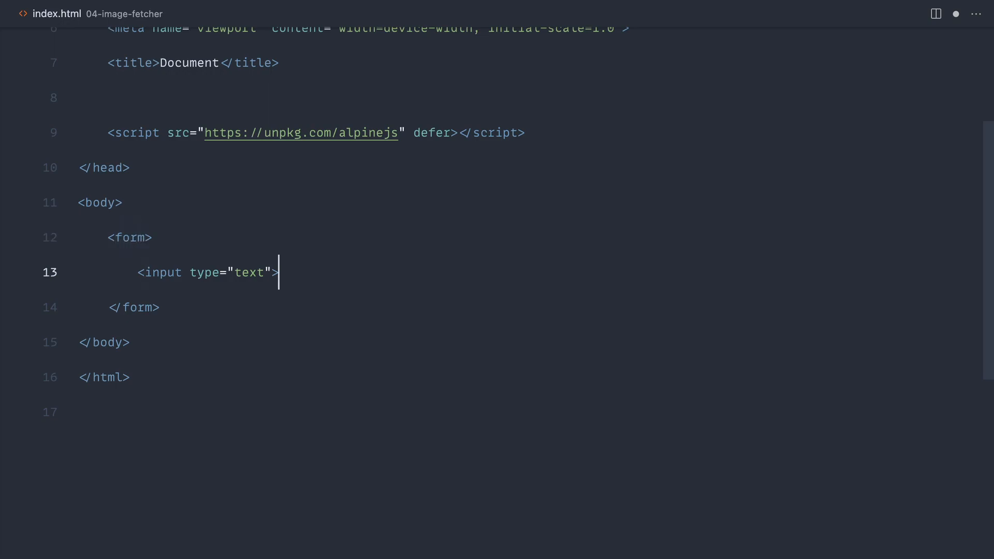
{"action": "type", "text": "button type=\"submit\"></button>"}
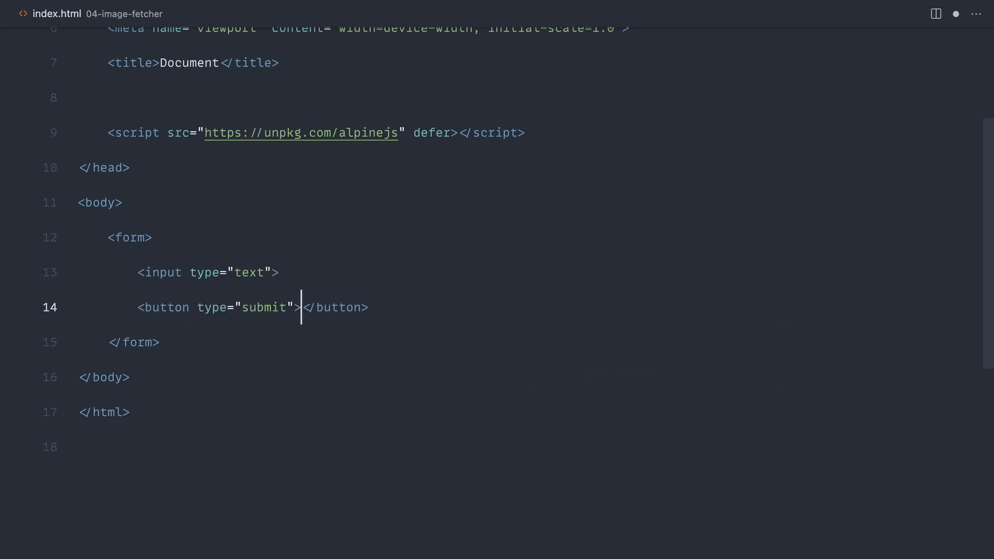
{"action": "type", "text": "Search"}
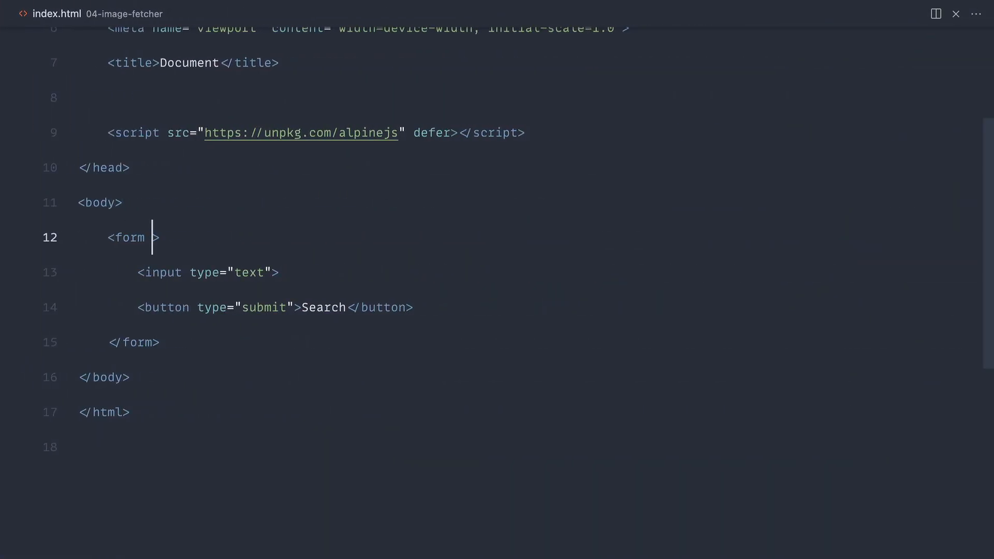
- Give the form a multi-line x-data="{ query: '' }" and bind the input with x-model="query"
{"action": "type", "text": "x-data=\""}
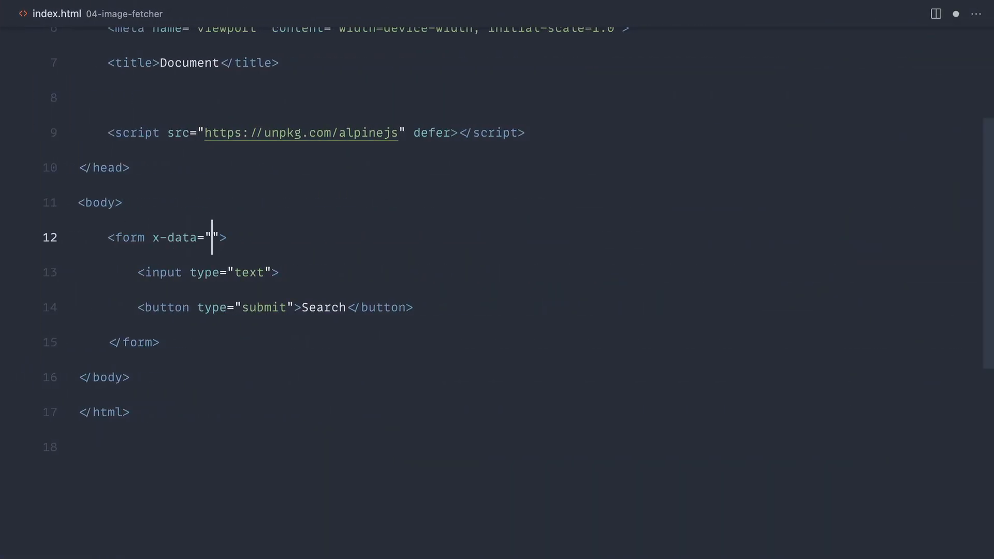
{"action": "type", "text": "{}"}
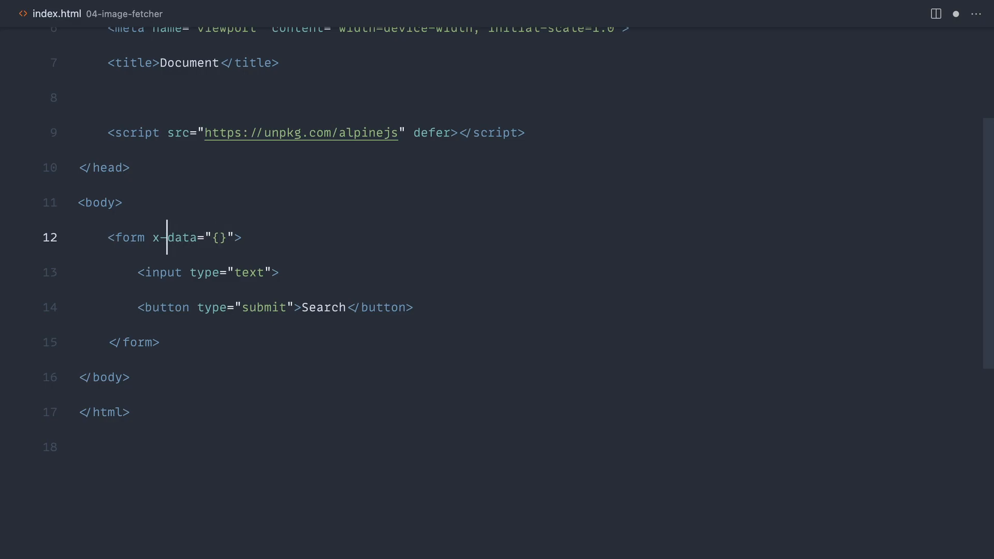
{"action": "key", "text": "Enter"}
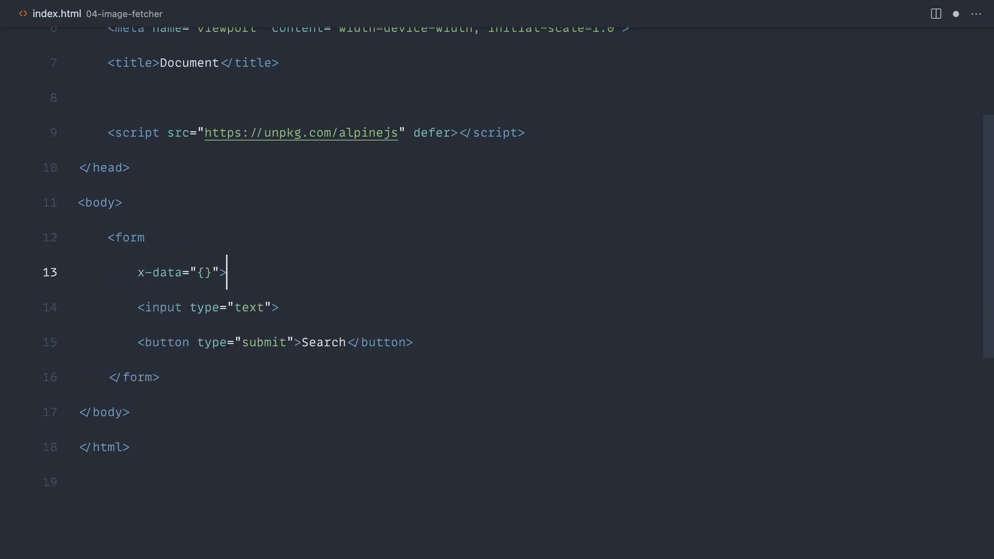
{"action": "key", "text": "Enter"}
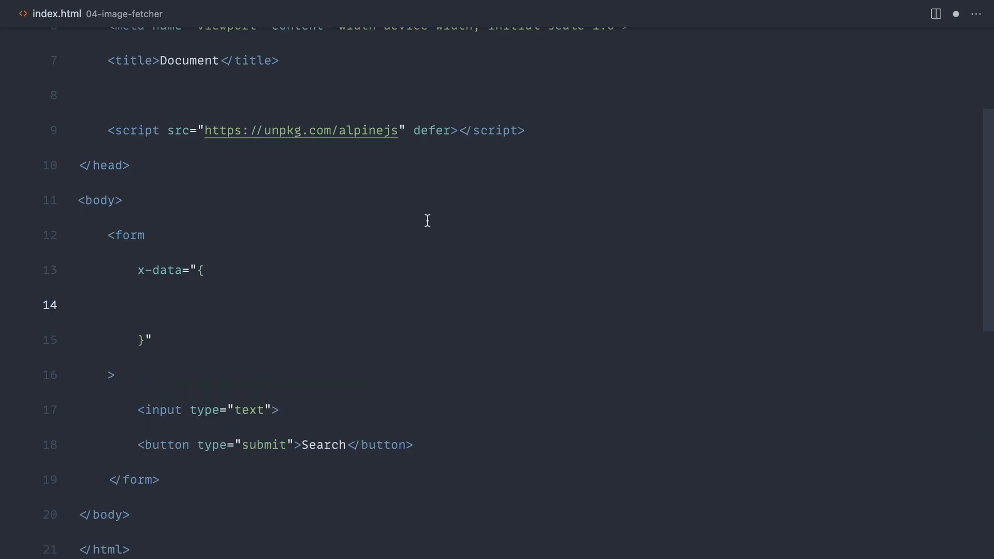
{"action": "type", "text": "query"}
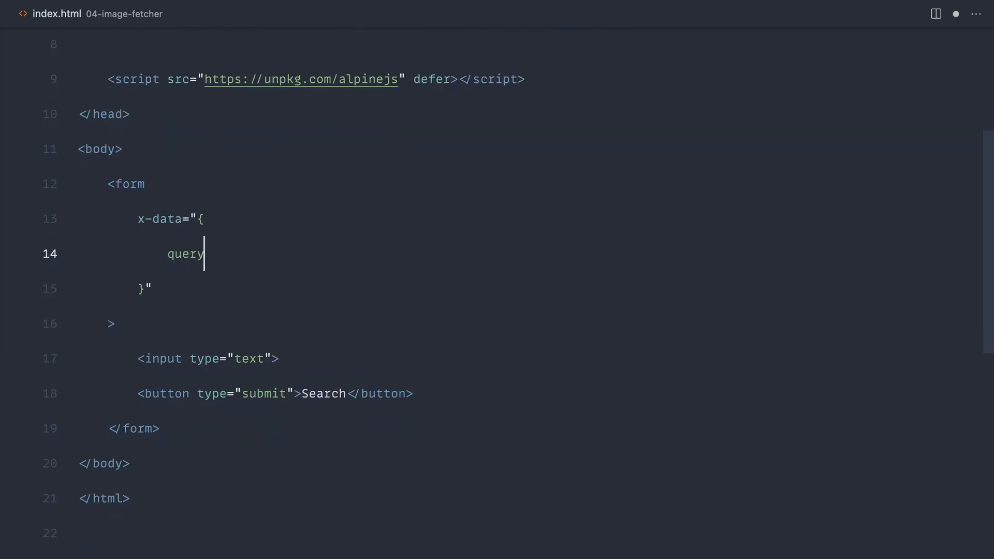
{"action": "type", "text": ": ''"}
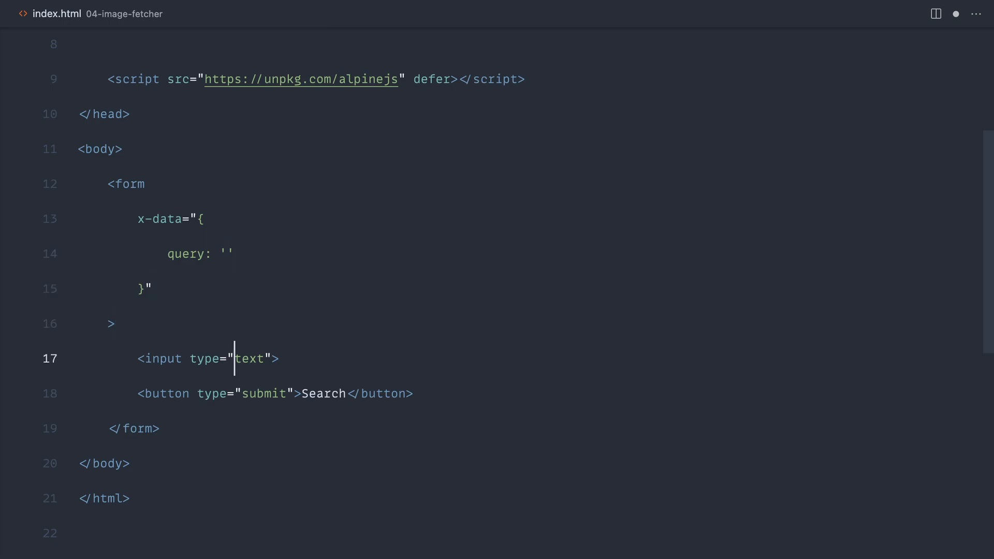
{"action": "type", "text": "x-model=\"query"}
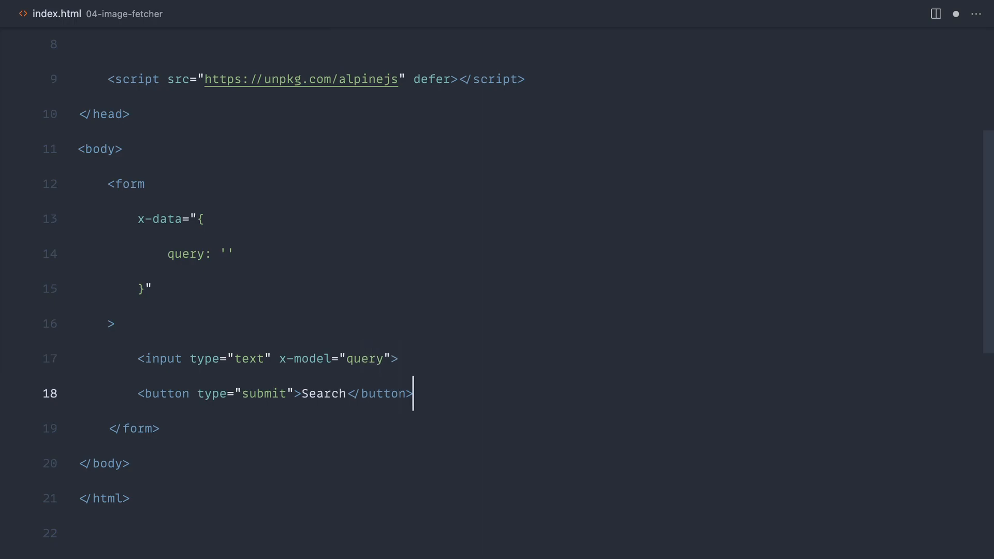
{"action": "left_click", "coordinate": [145, 254]}
{"action": "type", "text": ","}
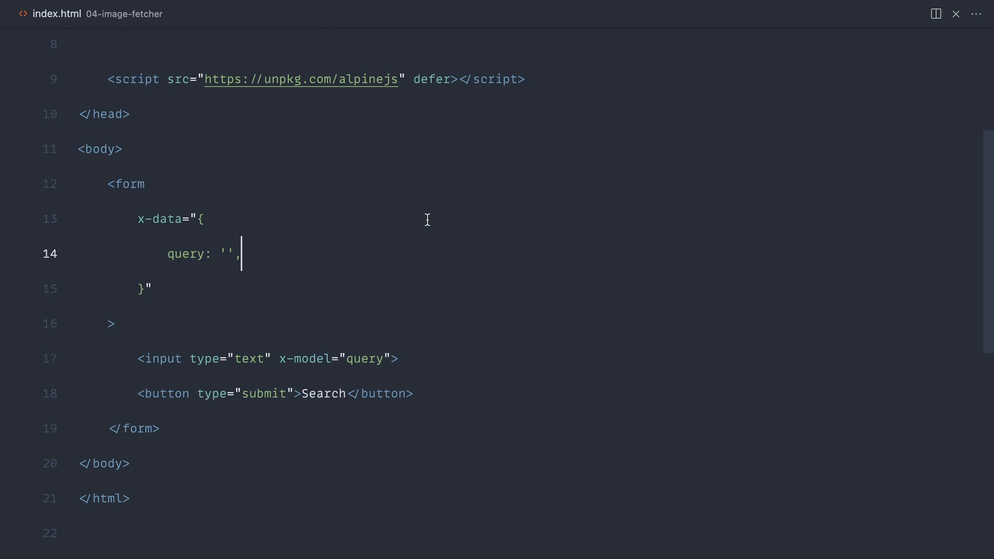
- Add x-on:submit.prevent="getImage" as a new attribute line on the form tag
{"action": "left_click", "coordinate": [287, 393]}
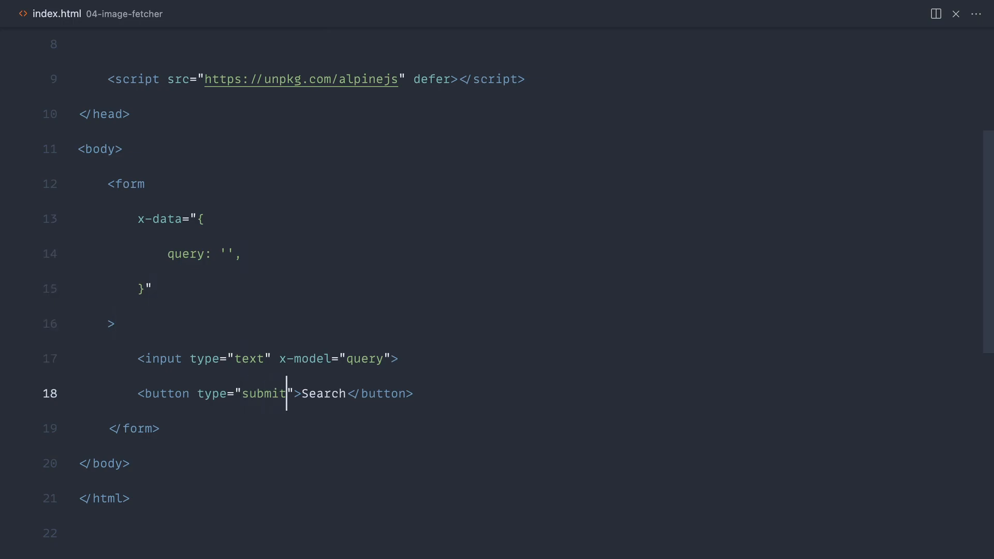
{"action": "left_click", "coordinate": [136, 184]}
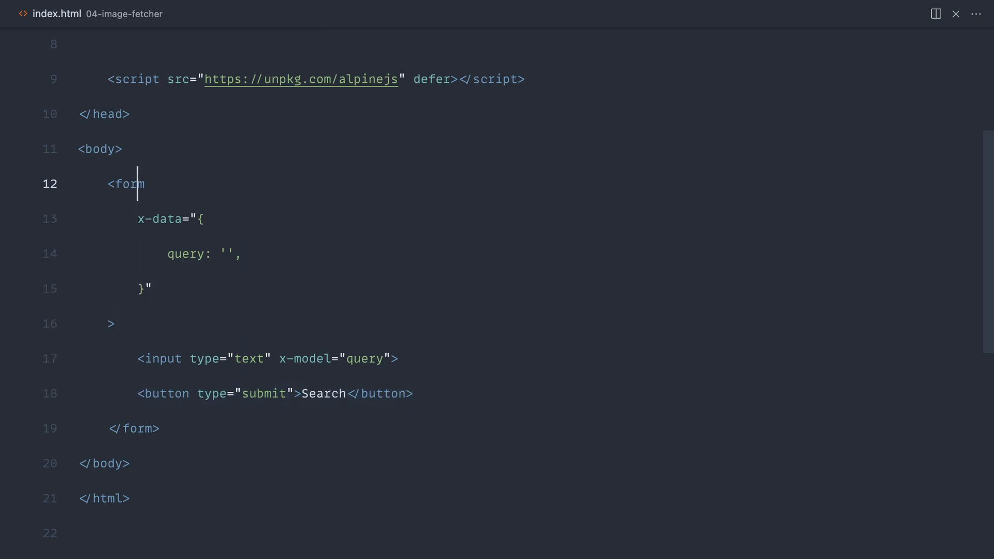
{"action": "key", "text": "Enter"}
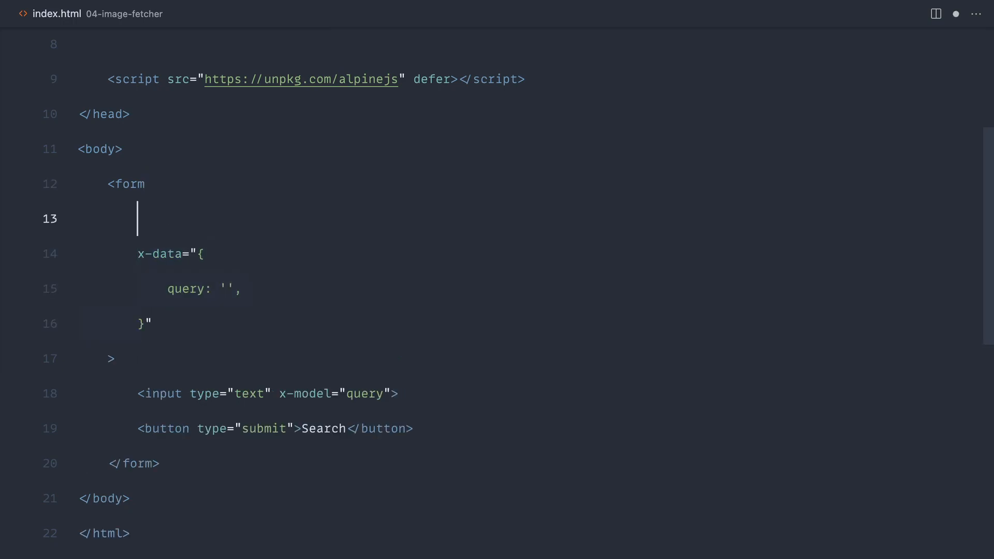
{"action": "type", "text": "x-"}
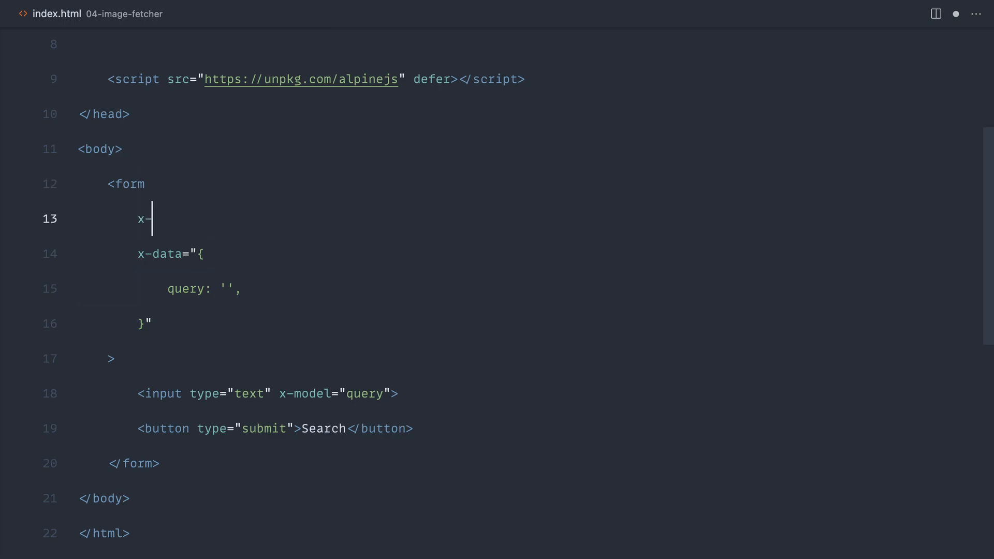
{"action": "type", "text": "on"}
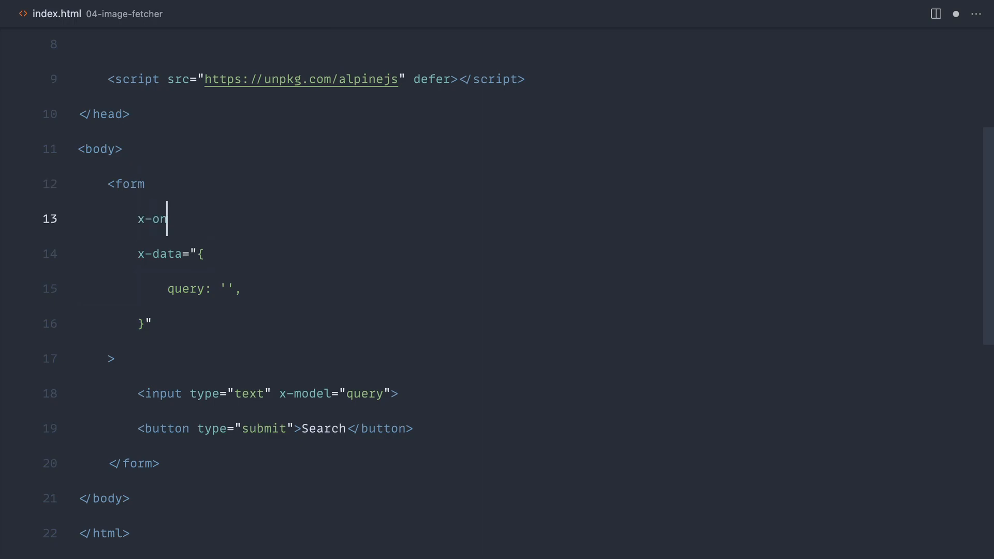
{"action": "type", "text": ":submit.pr"}
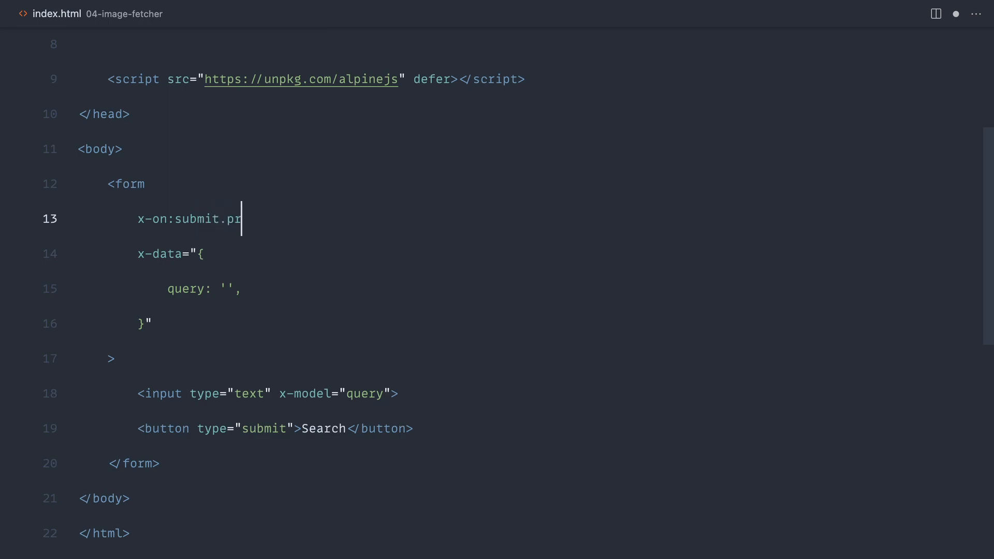
{"action": "type", "text": "event=\"\""}
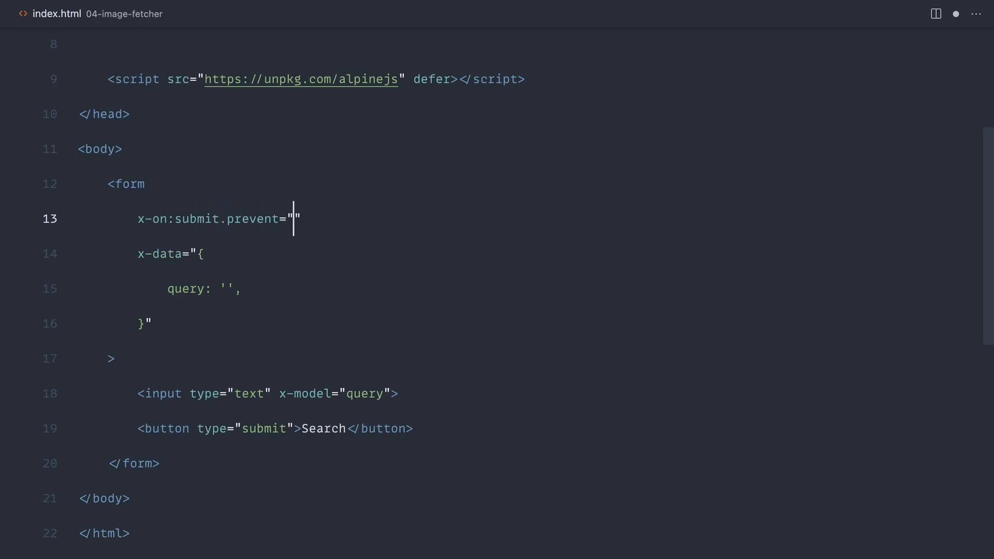
{"action": "type", "text": "ge"}
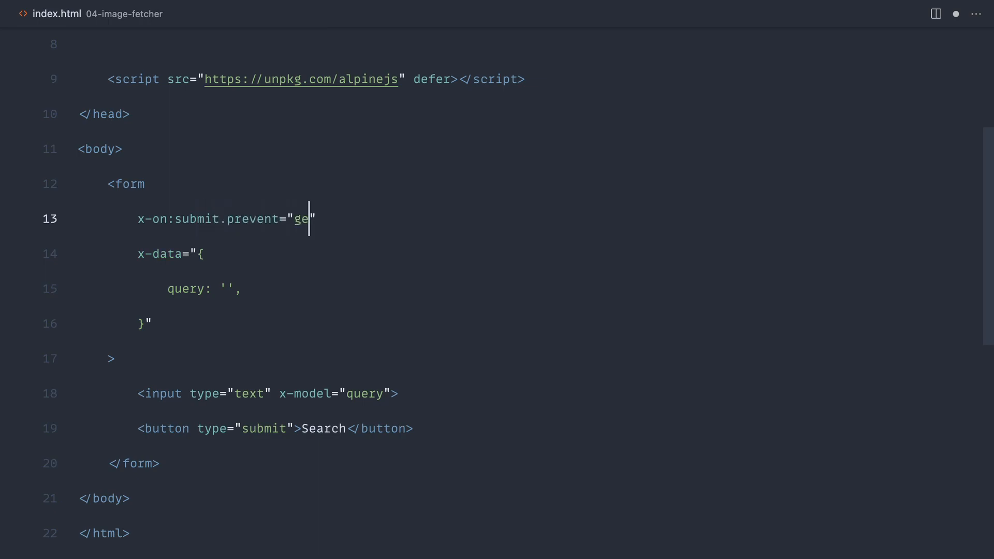
{"action": "type", "text": "tImage"}
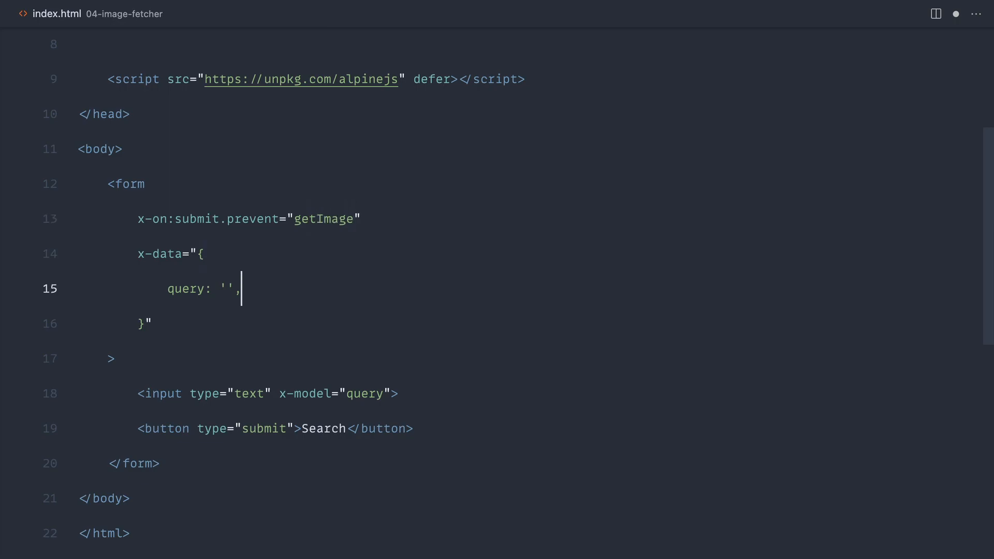
- Define getImage in x-data as a method that runs console.log('abc')
{"action": "type", "text": "getImage () {"}
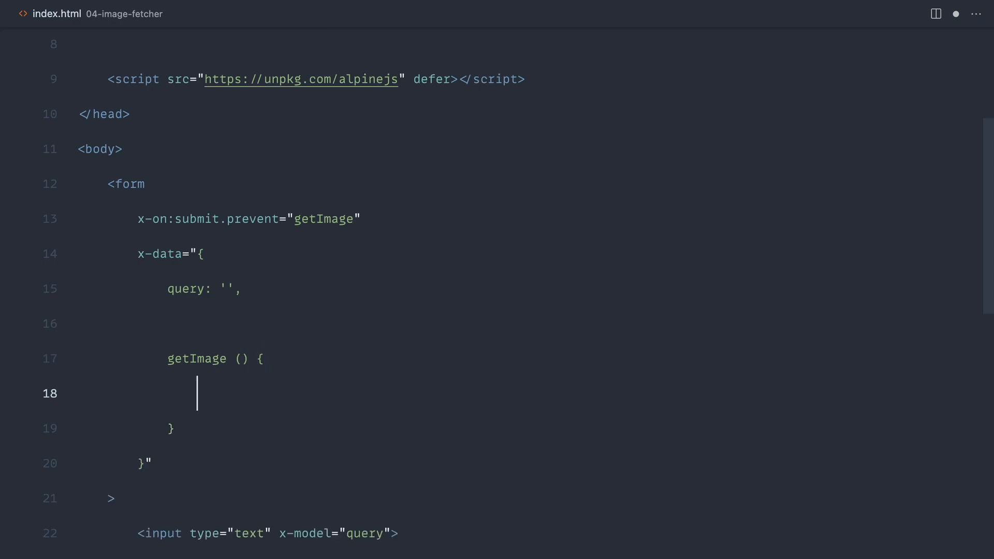
{"action": "type", "text": "console.log()"}
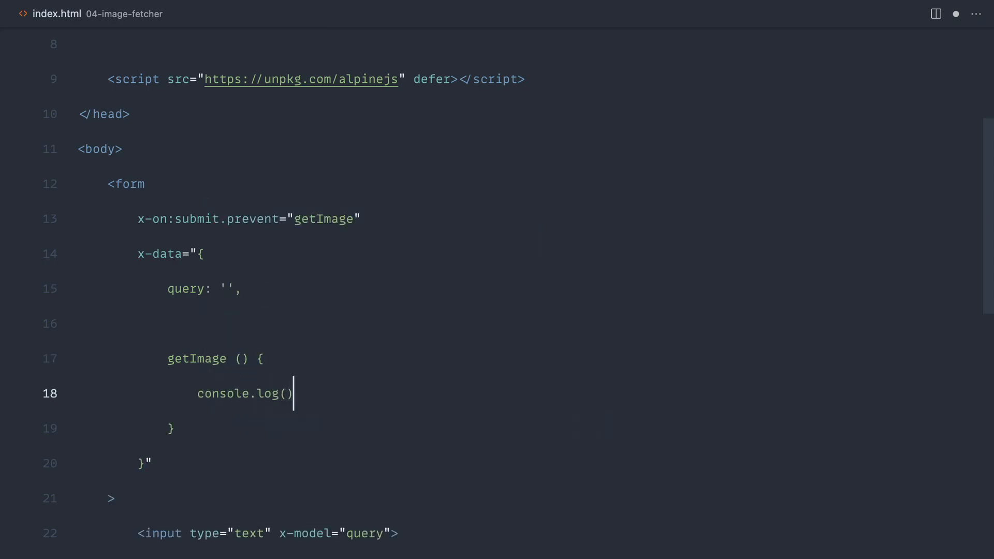
{"action": "type", "text": "'abc'"}
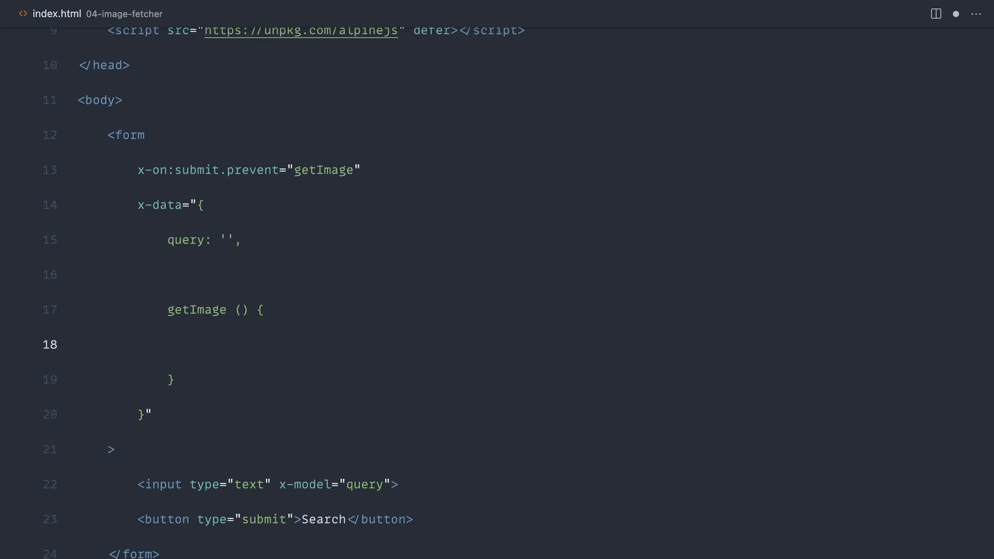
{"action": "type", "text": "https://source.unsplash.com/1600x900/?"}
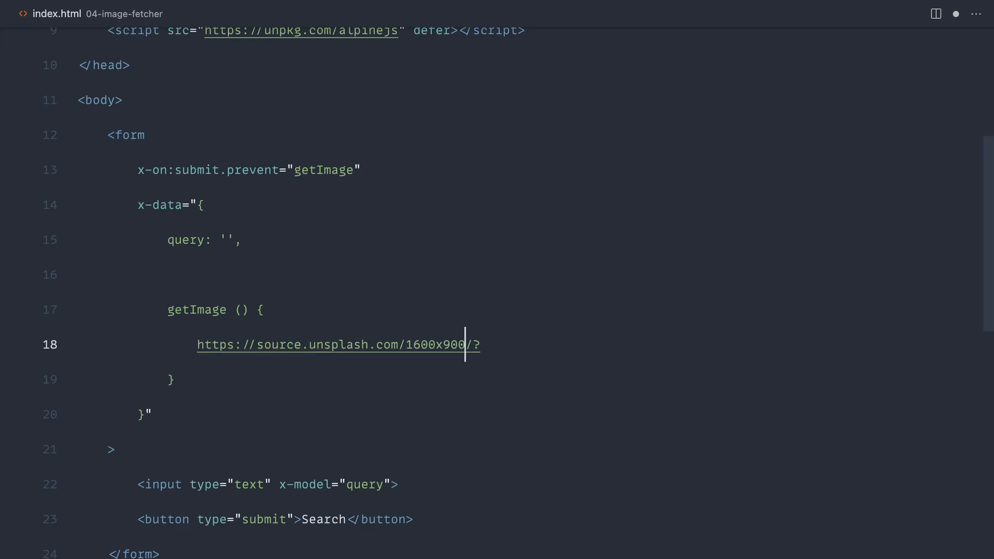
{"action": "double_click", "coordinate": [435, 344]}
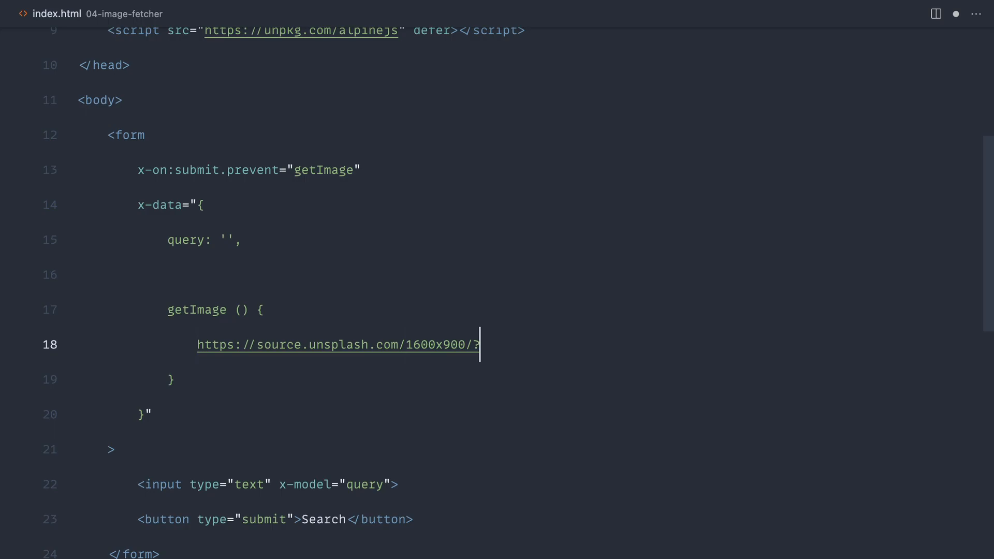
{"action": "type", "text": "c"}
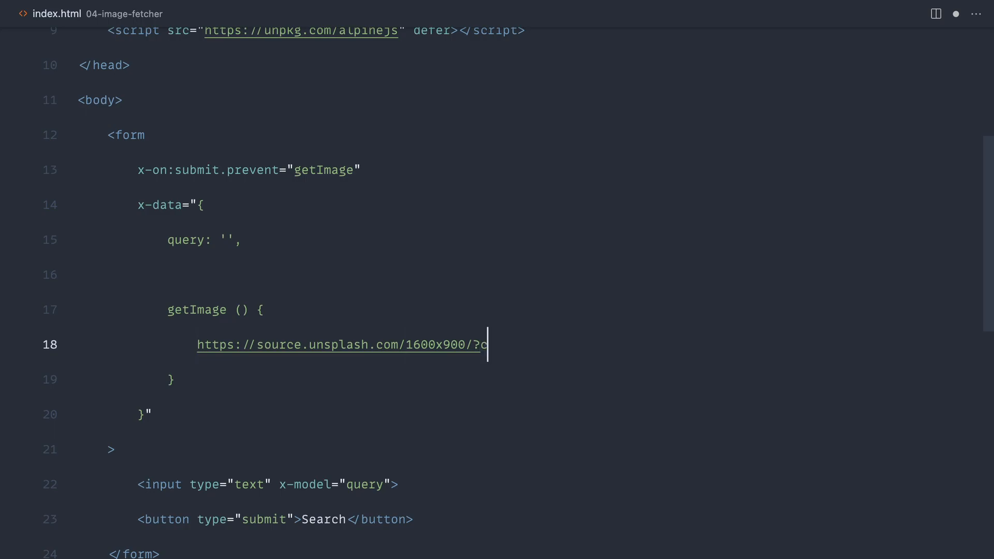
{"action": "type", "text": "ats"}
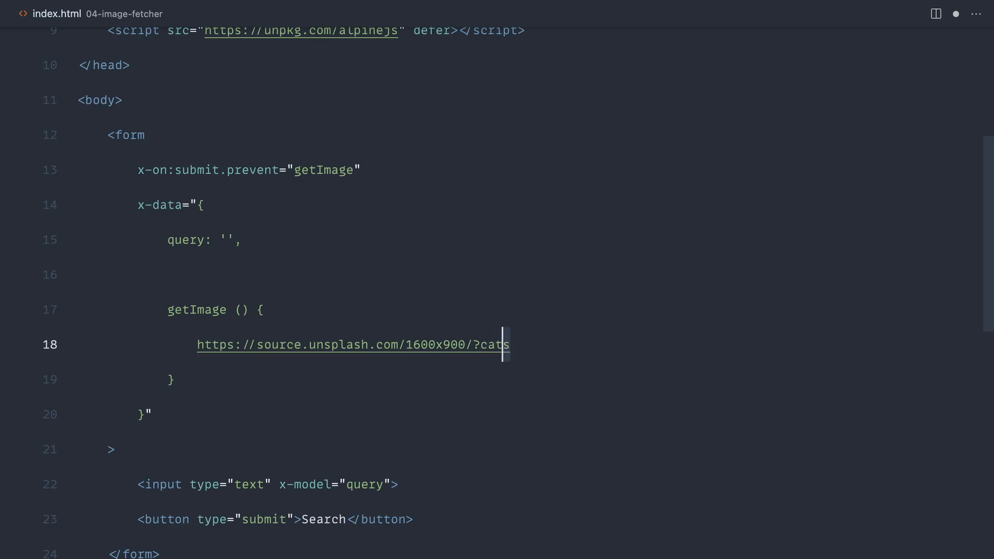
{"action": "double_click", "coordinate": [494, 345]}
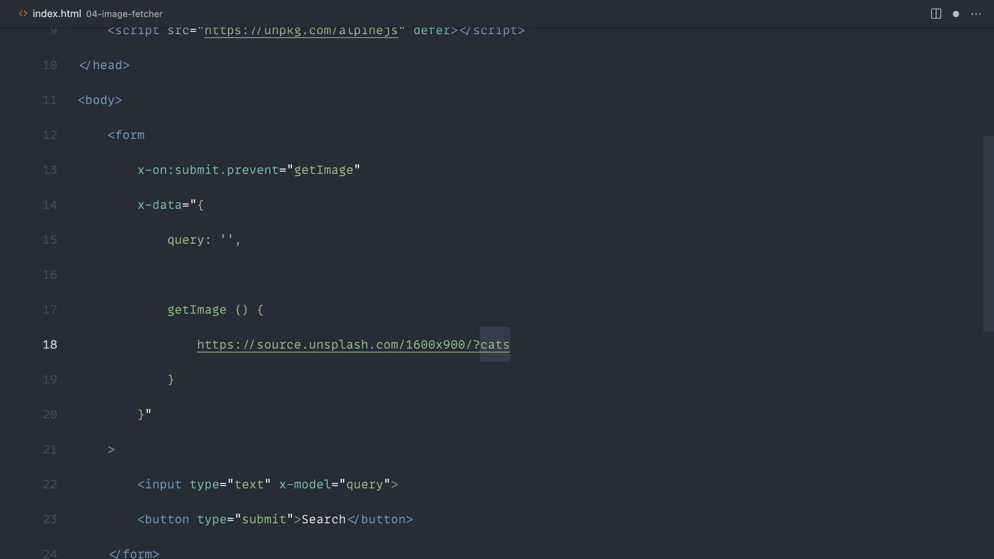
{"action": "left_click", "coordinate": [510, 345]}
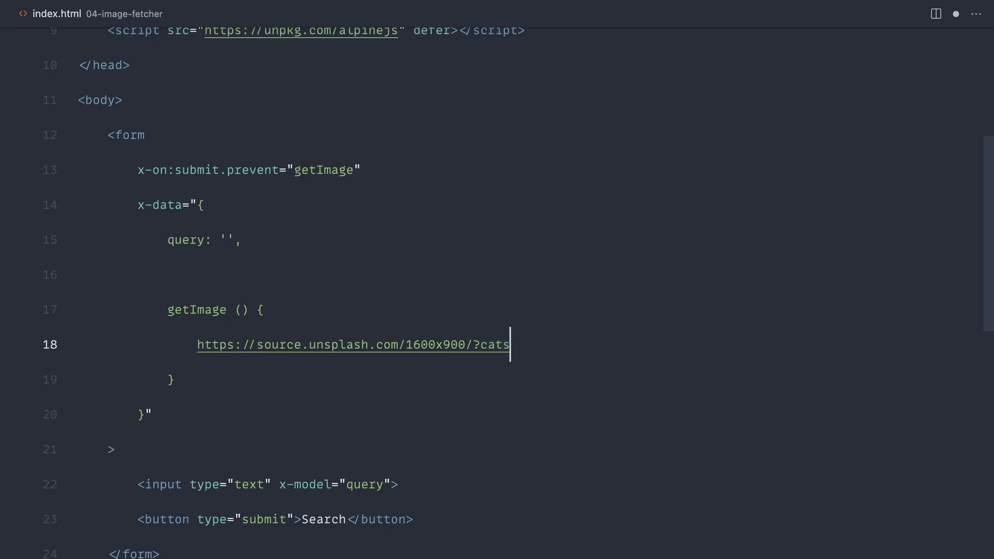
{"action": "left_click", "coordinate": [486, 344]}
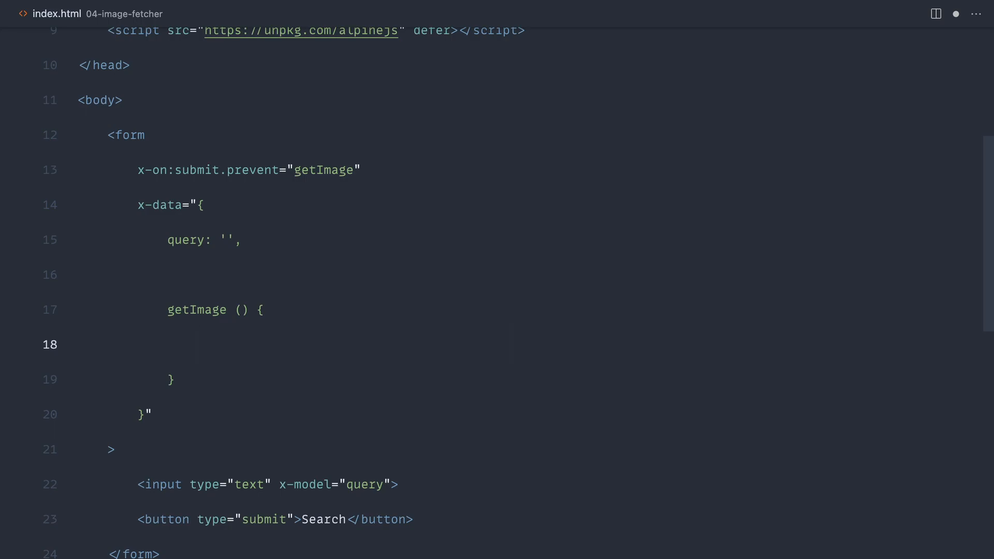
{"action": "type", "text": "th"}
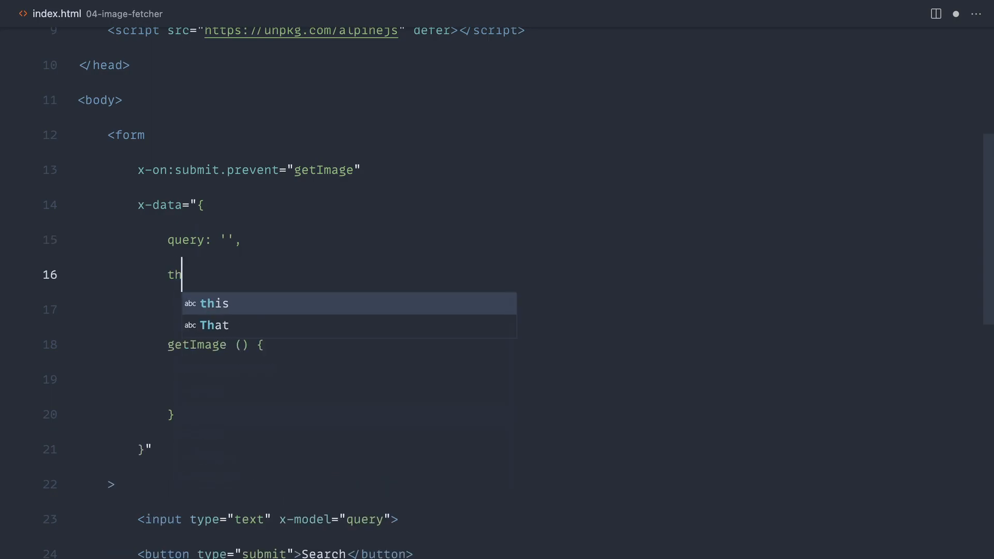
- Add img: '' to x-data and set this.img to a template-literal Unsplash URL ending in ${this.query}
{"action": "type", "text": "img:"}
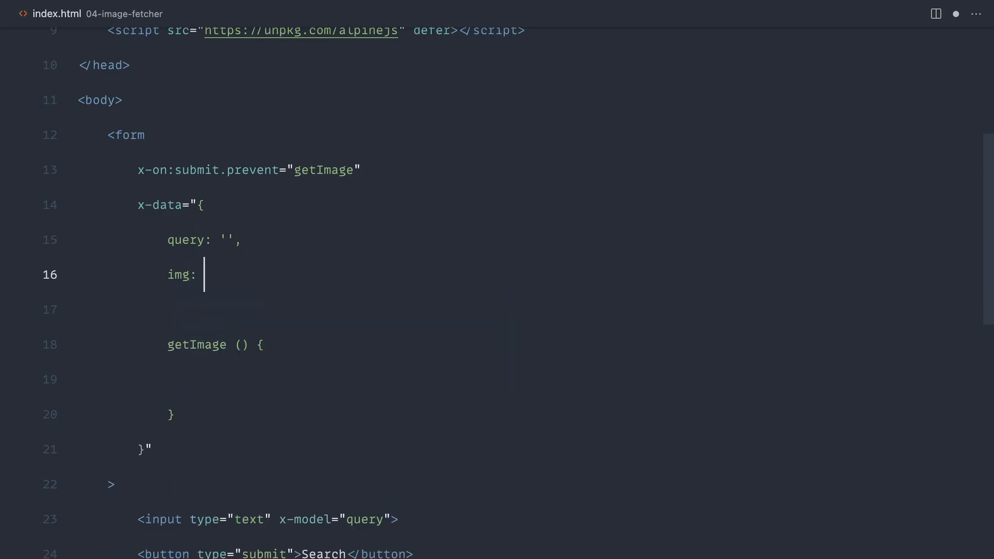
{"action": "type", "text": "'',"}
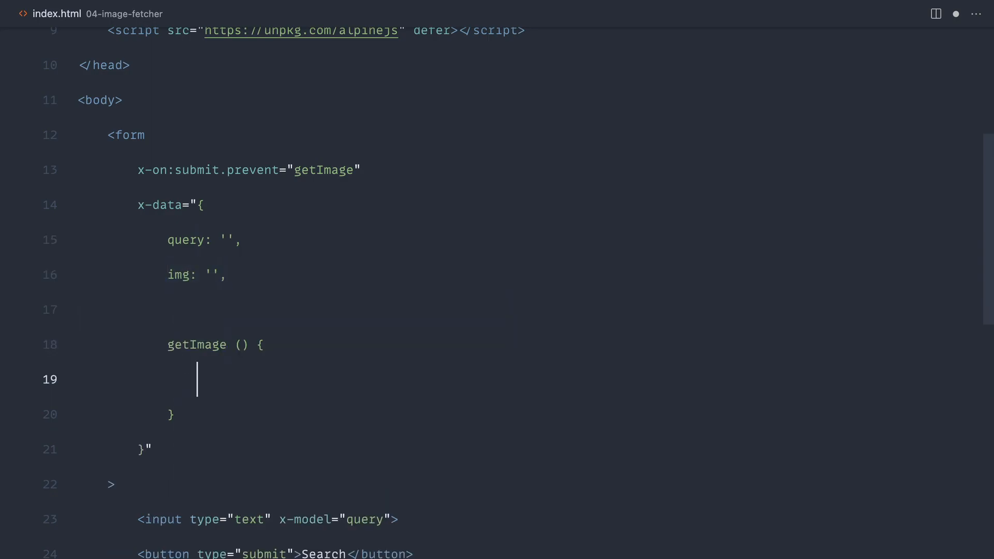
{"action": "type", "text": "this.img"}
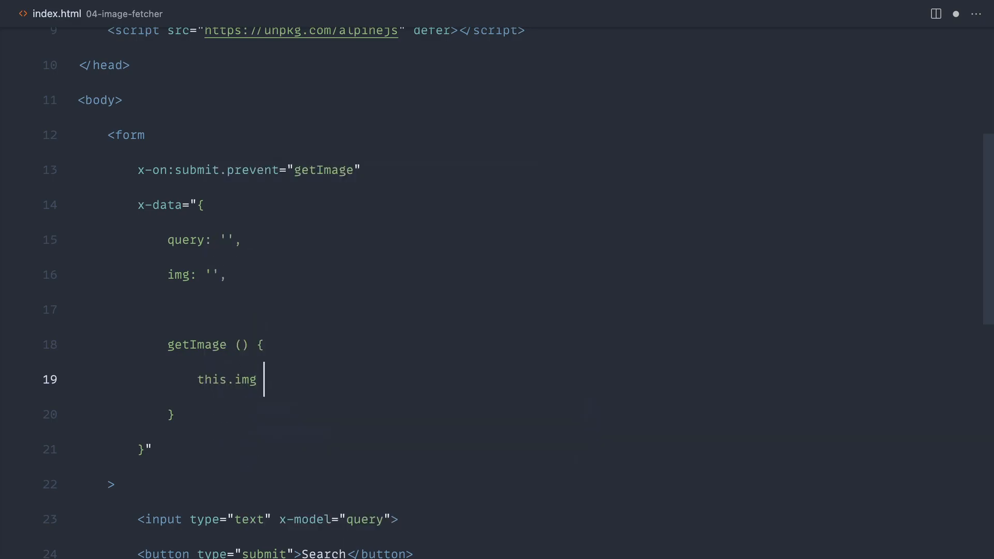
{"action": "type", "text": "= '"}
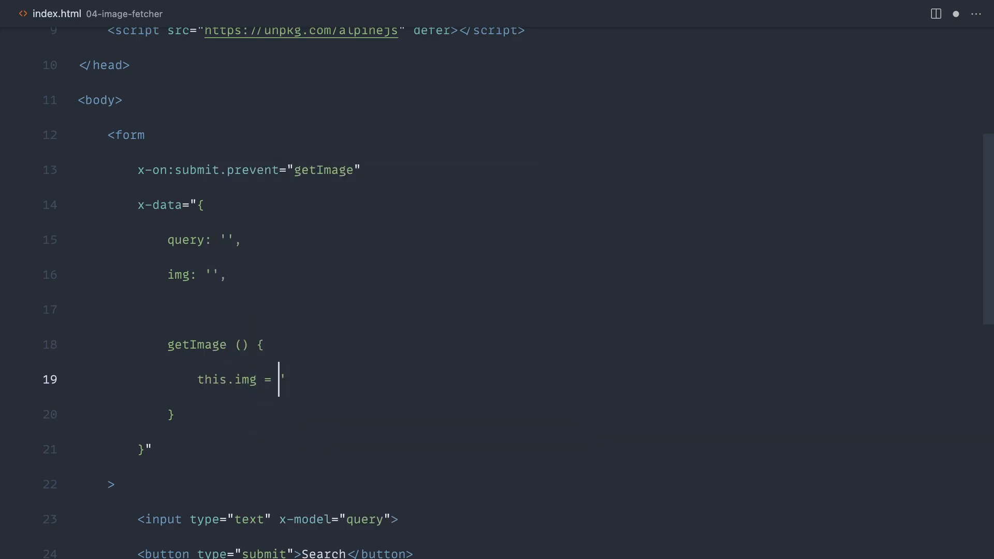
{"action": "type", "text": "`https://source.unsplash.com/1600x900/?cats`"}
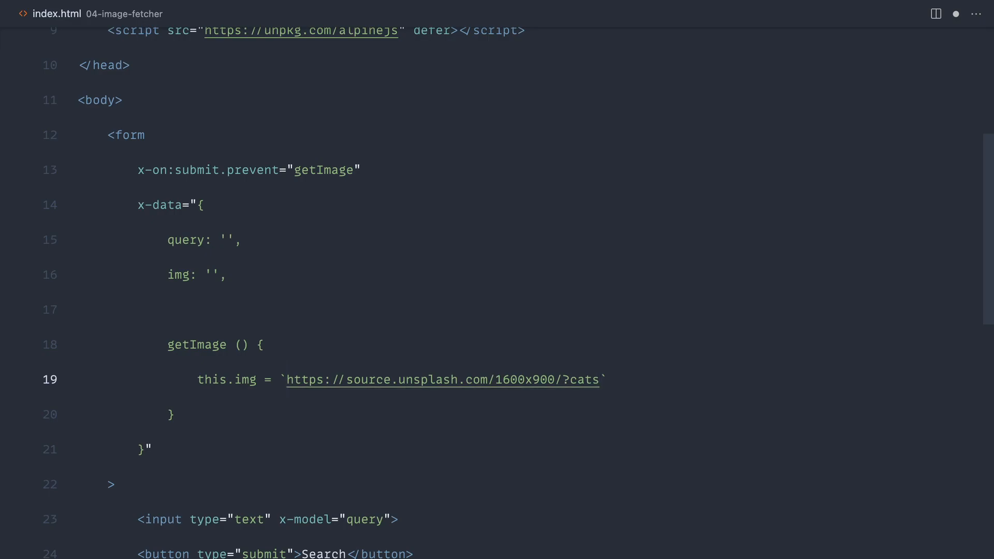
{"action": "type", "text": "$"}
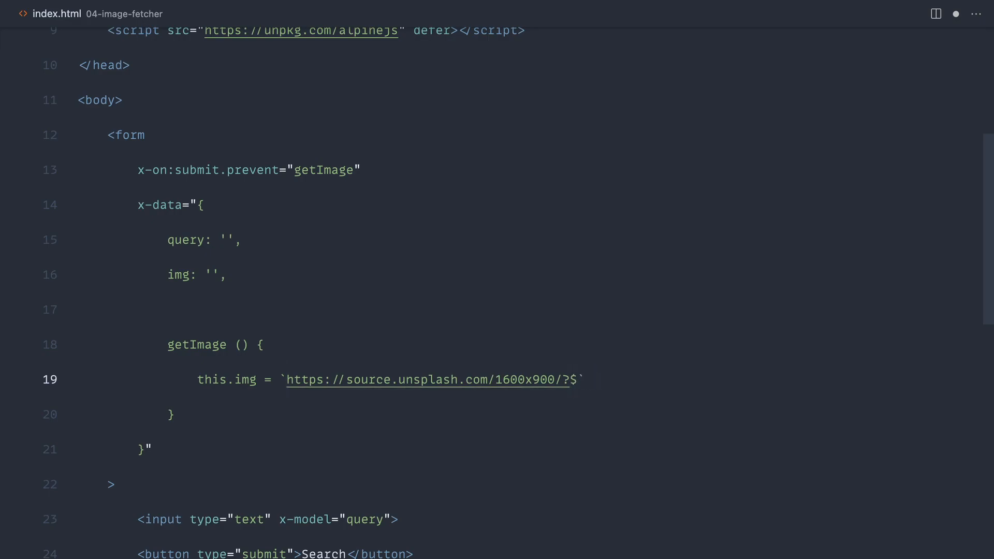
{"action": "type", "text": "{}"}
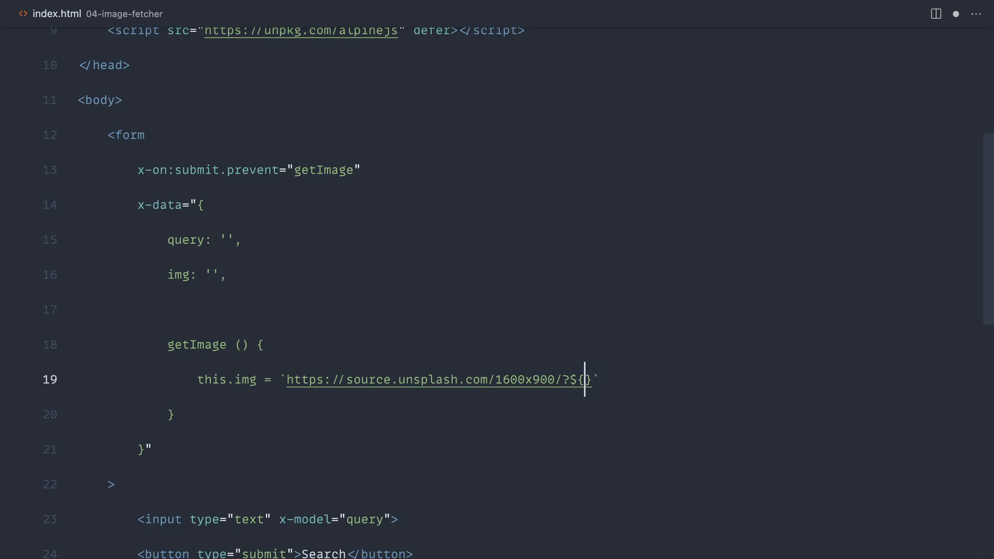
{"action": "type", "text": "this.query"}
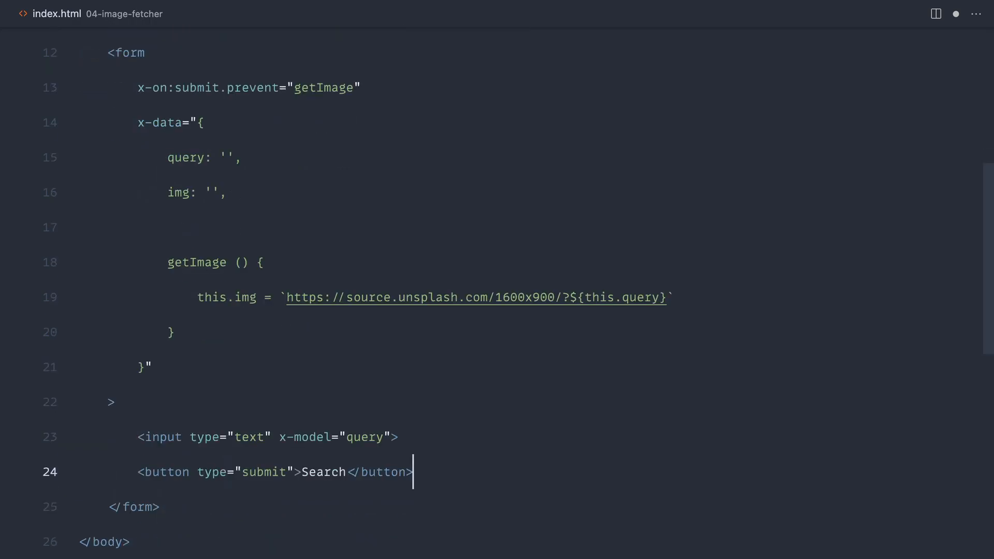
- Add a span with x-text="img", then search the page for 'cats'
{"action": "type", "text": "<span x-></span>"}
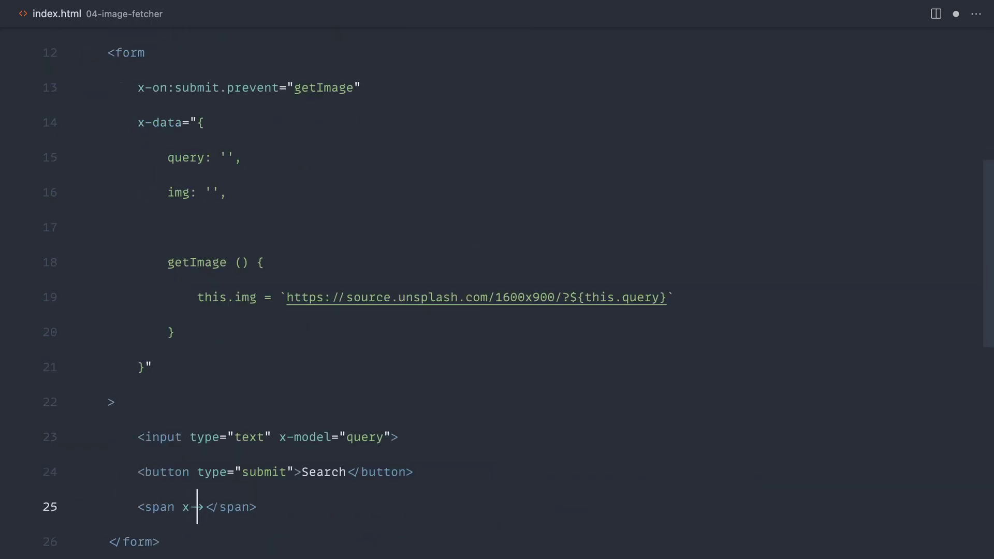
{"action": "type", "text": "-text=\"img\""}
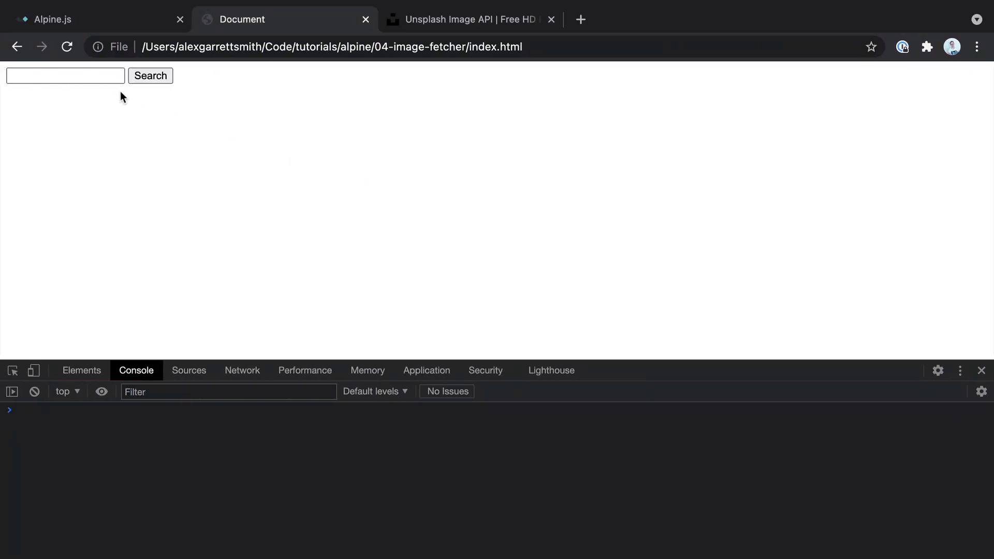
{"action": "type", "text": "cats"}
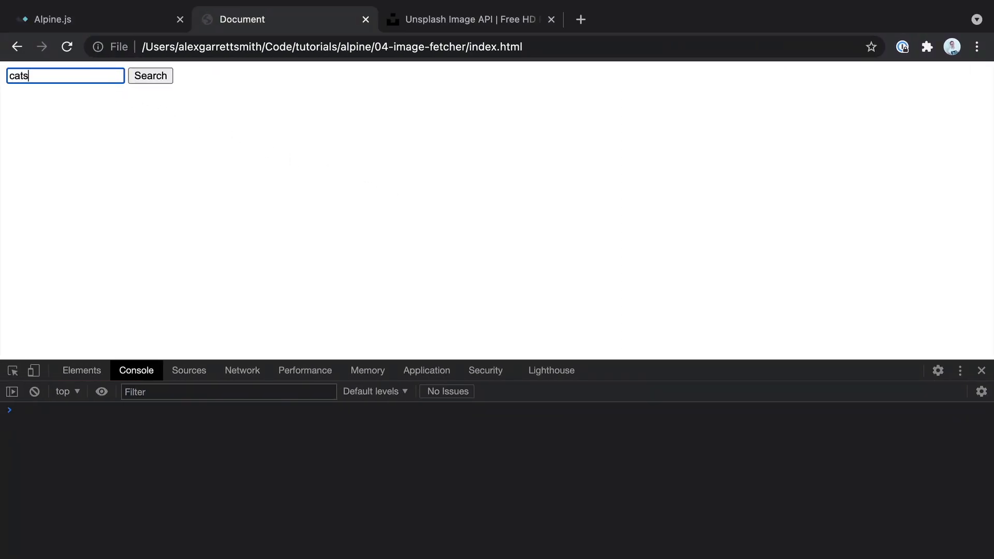
{"action": "left_click", "coordinate": [151, 75]}
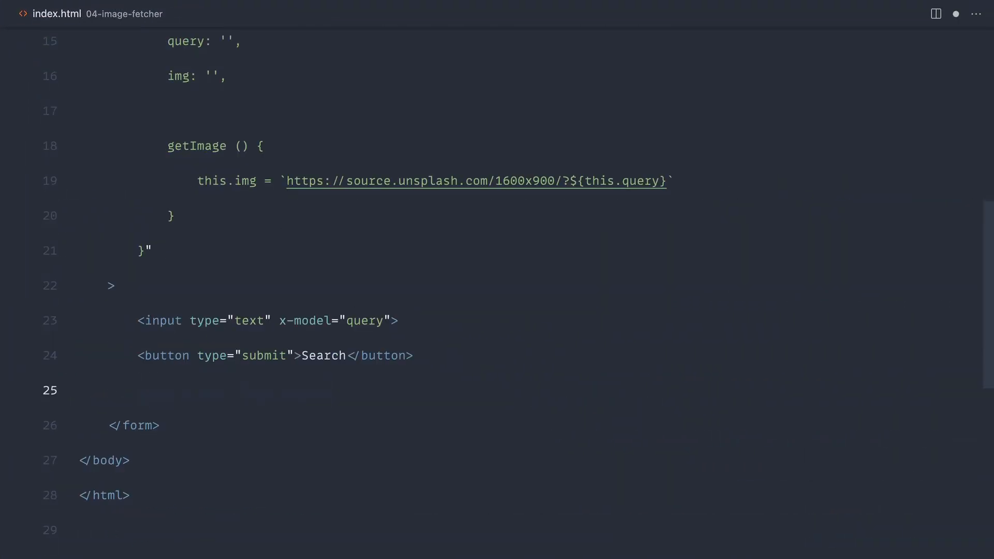
- Add an img tag after the button bound with x-bind:src="img" and inspect it in DevTools
{"action": "type", "text": "<img src=\"\" alt=\"\">"}
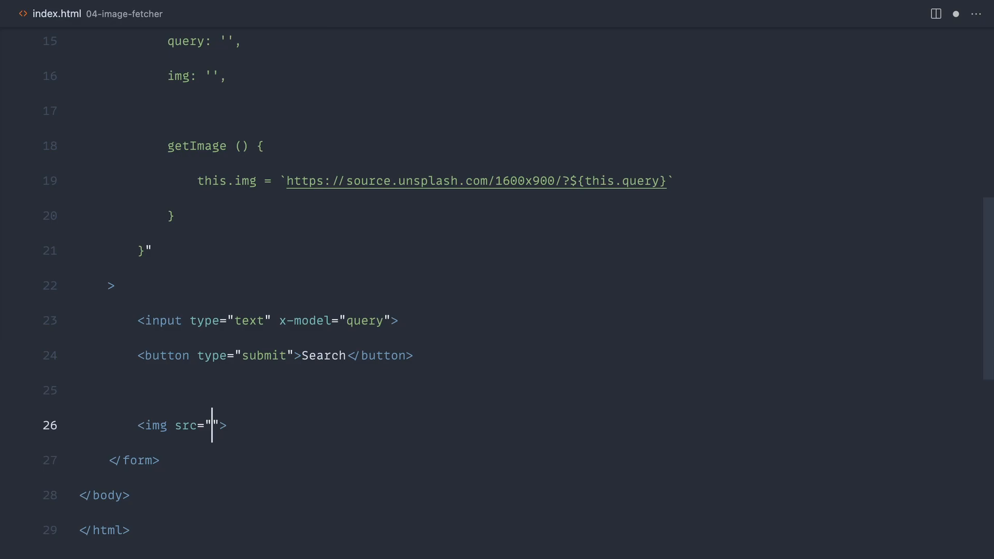
{"action": "type", "text": "img"}
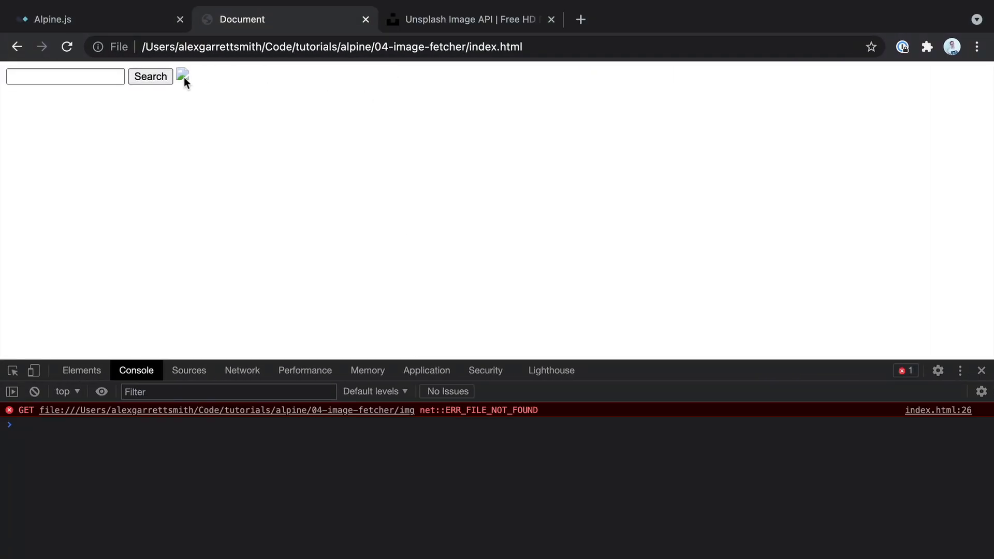
{"action": "left_click", "coordinate": [81, 370]}
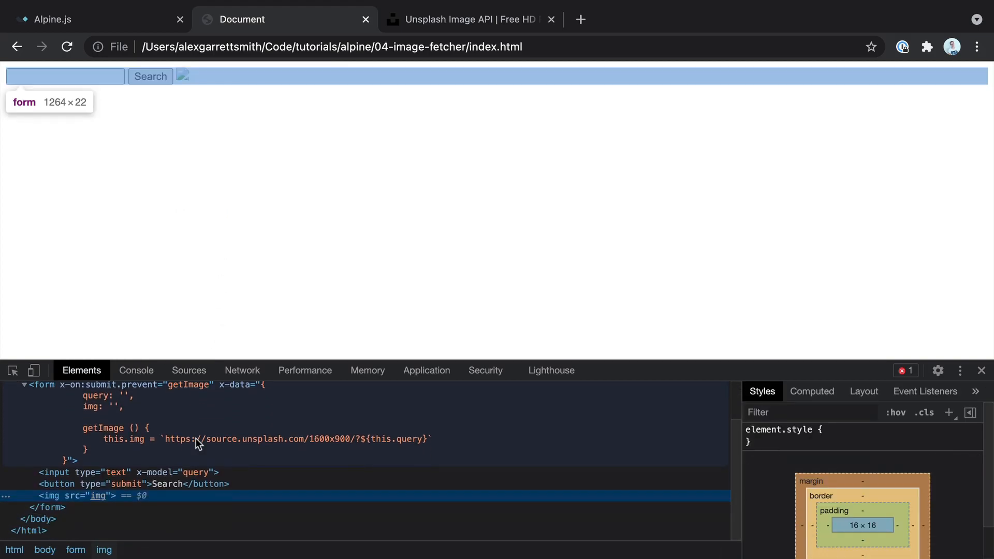
{"action": "mouse_move", "coordinate": [288, 244]}
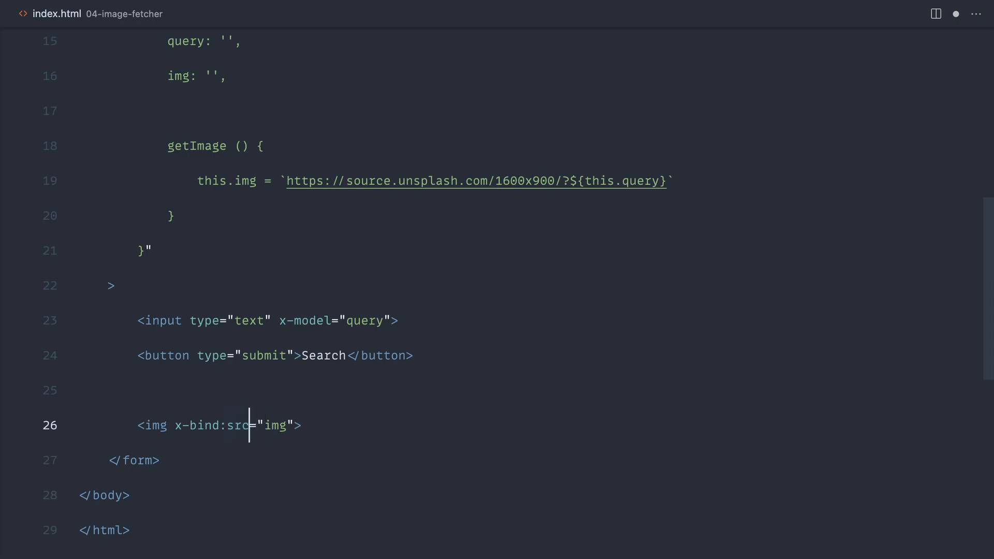
- Add style="width: 300px;" to the img tag and test a 'cats' search in Chrome
{"action": "double_click", "coordinate": [277, 426]}
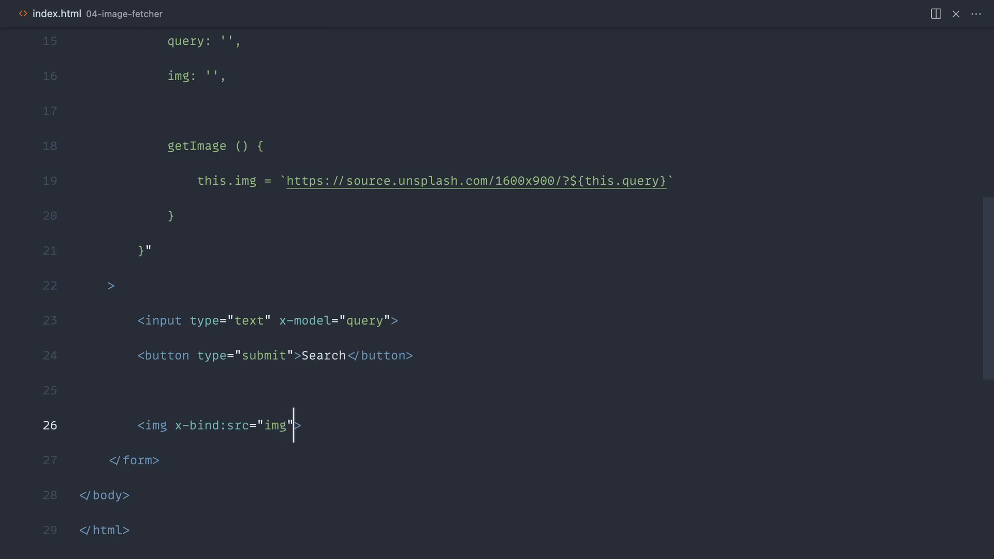
{"action": "type", "text": "style=\"\""}
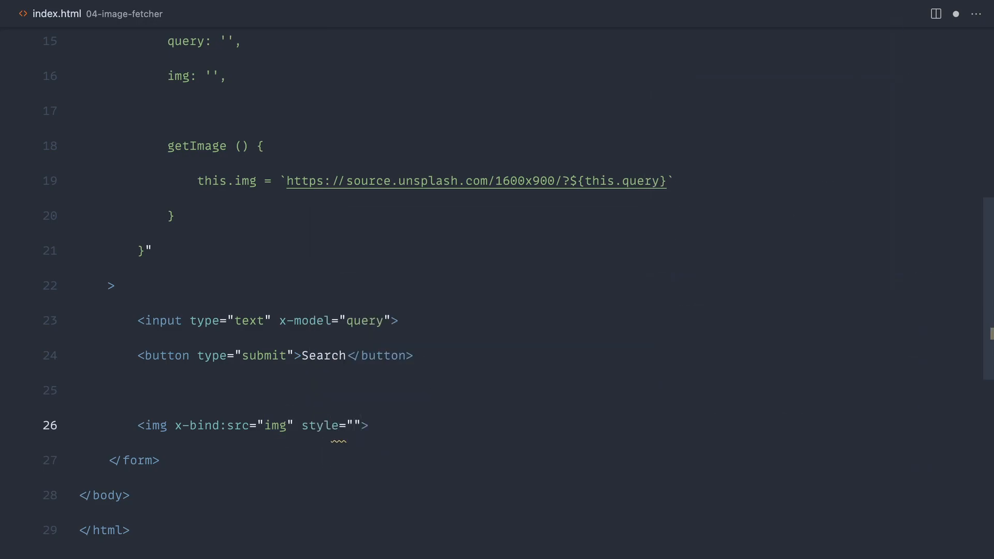
{"action": "type", "text": "width:"}
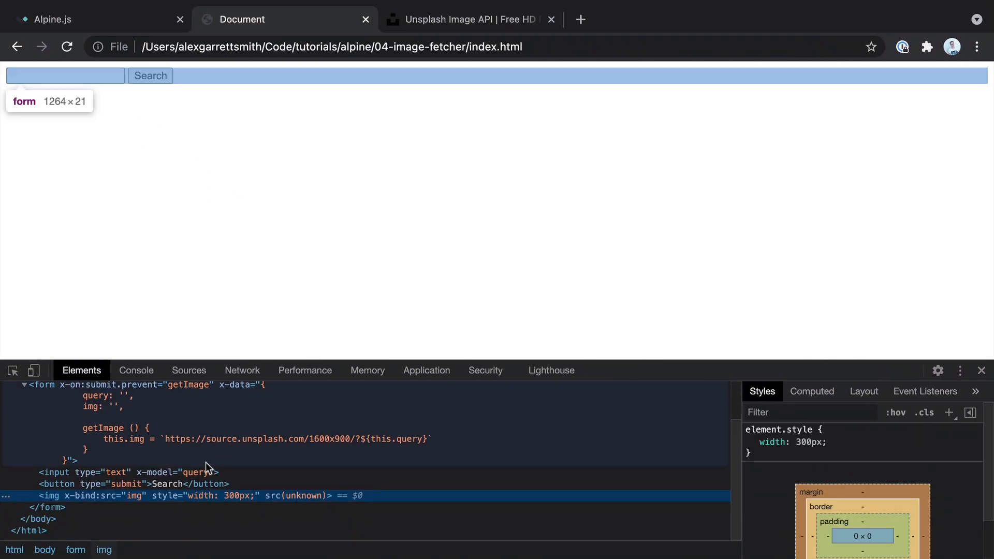
{"action": "left_click", "coordinate": [64, 75]}
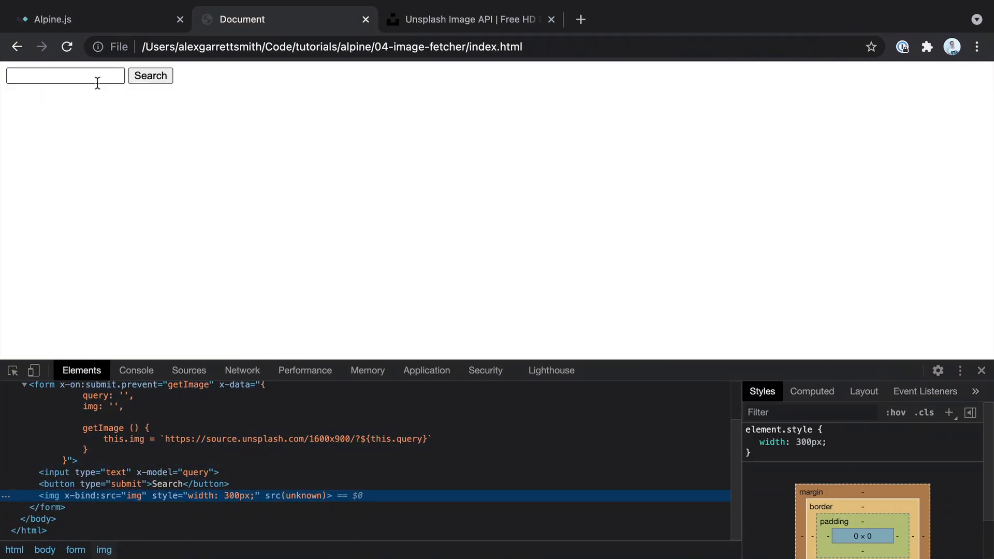
{"action": "left_click", "coordinate": [150, 76]}
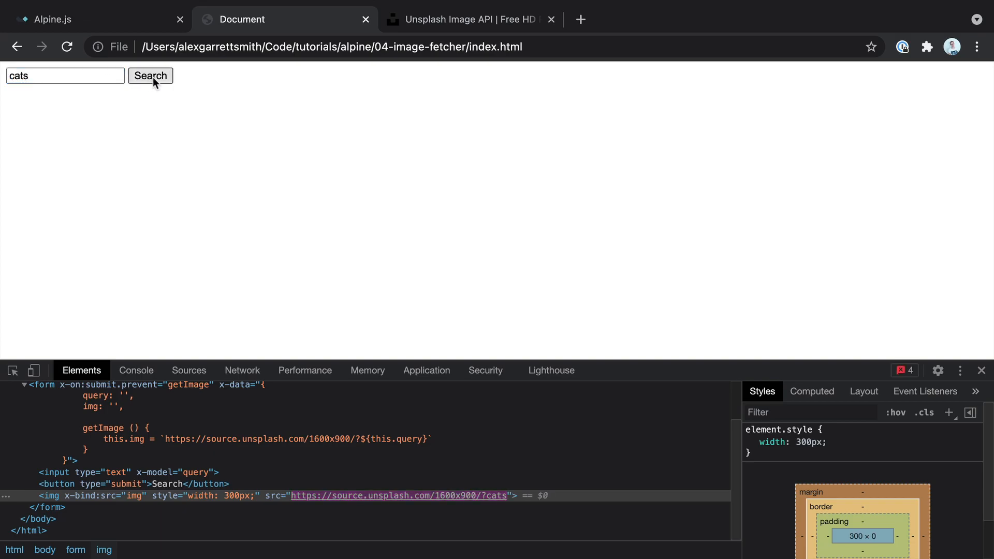
{"action": "left_click", "coordinate": [150, 75]}
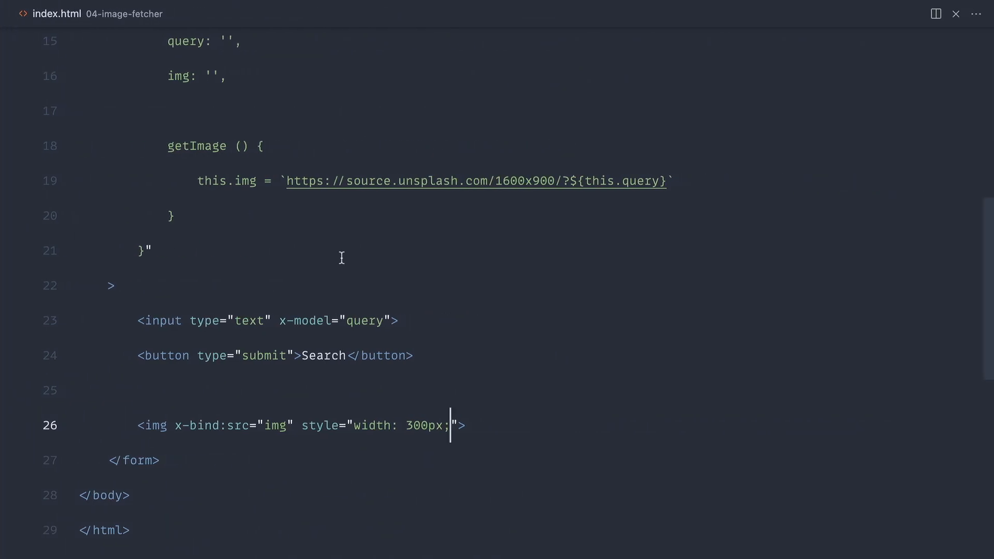
- Wrap the img in <div x-show="img"> and confirm a 'cats' search shows a photo
{"action": "type", "text": "<div></div>"}
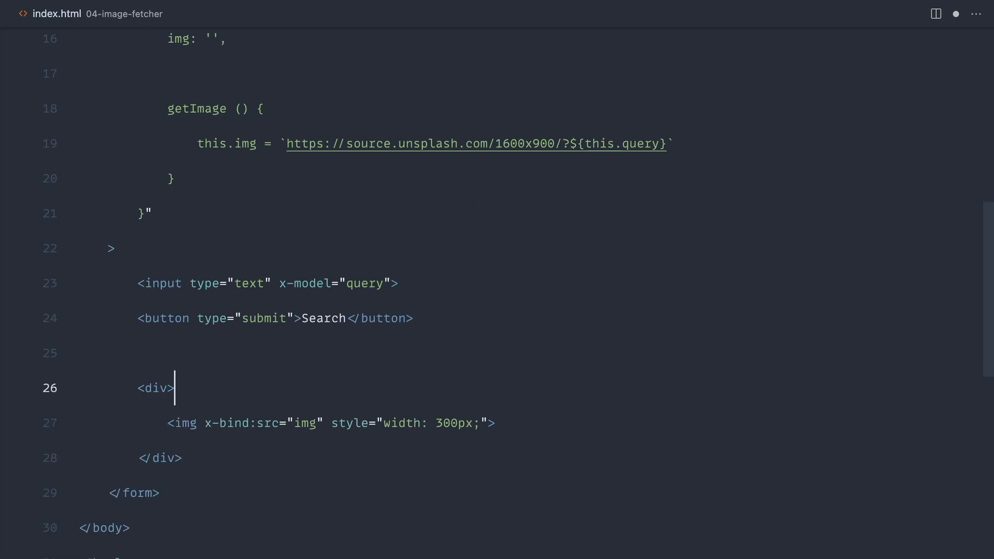
{"action": "type", "text": "x-show=\"\""}
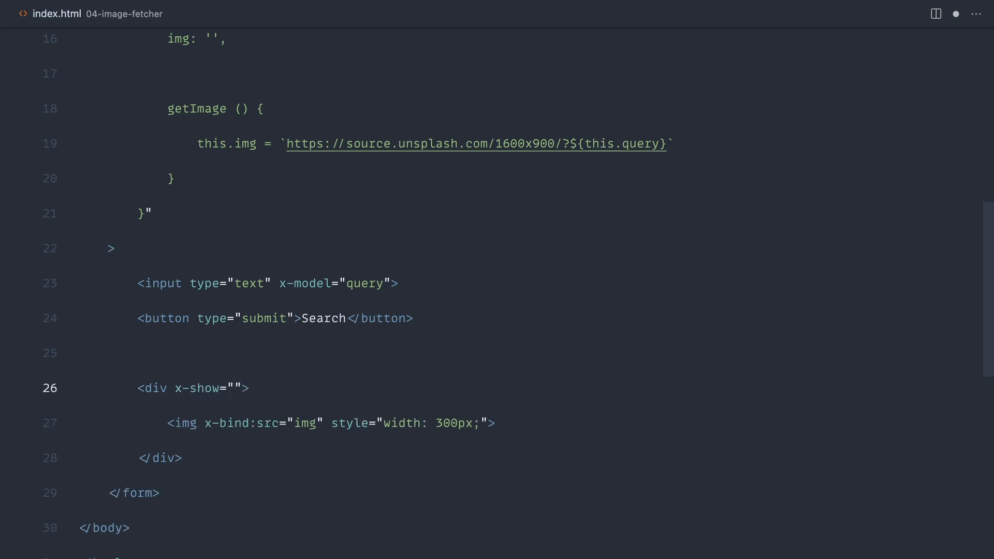
{"action": "type", "text": "img"}
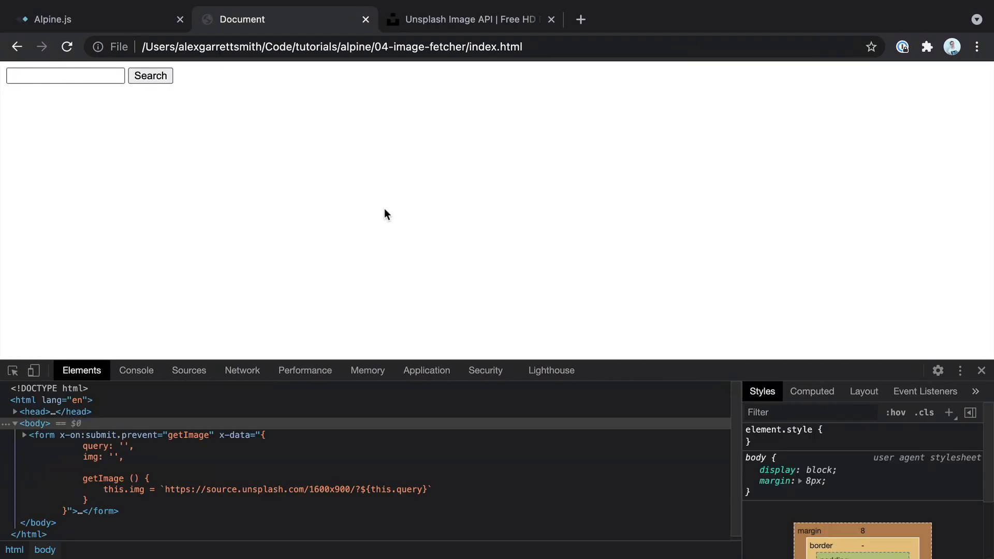
{"action": "type", "text": "cats"}
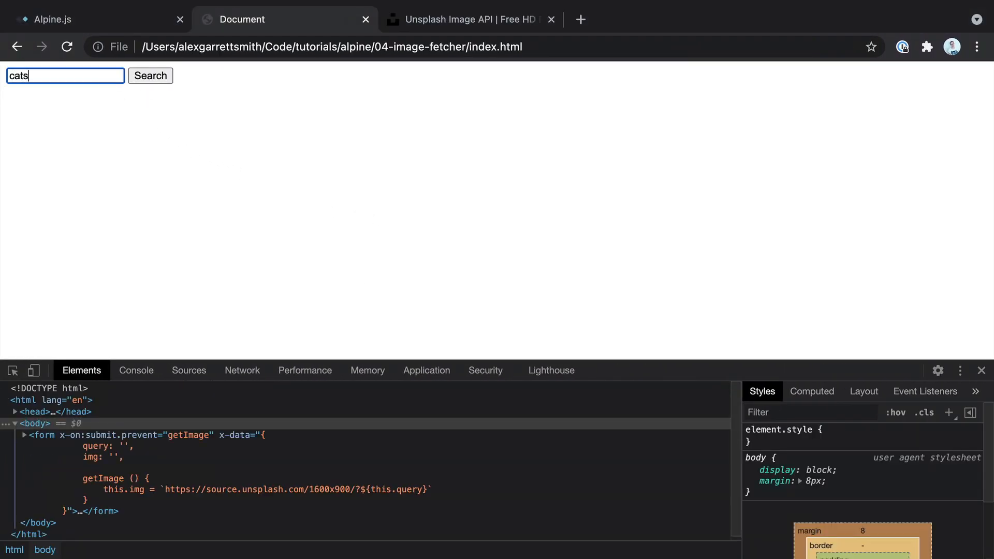
{"action": "left_click", "coordinate": [150, 75]}
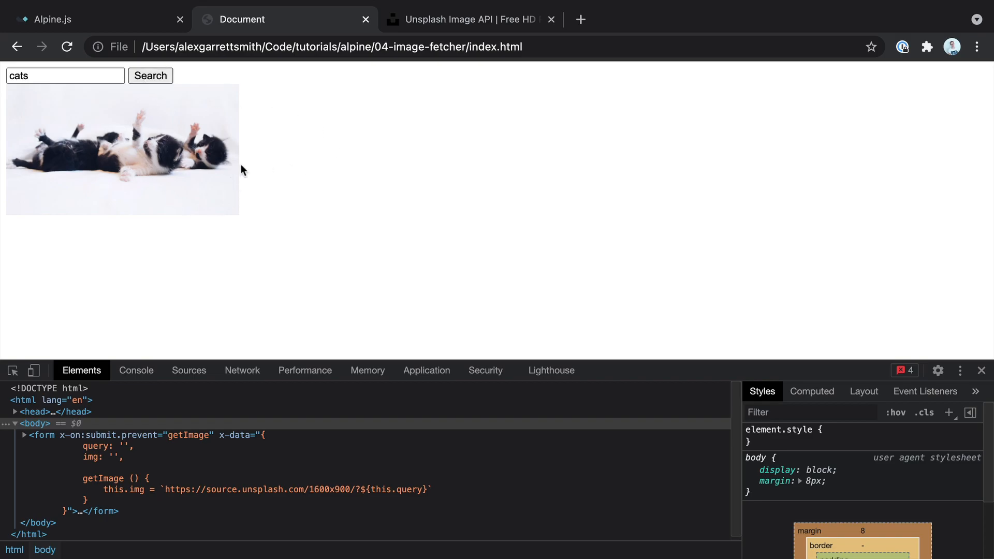
{"action": "mouse_move", "coordinate": [346, 289]}
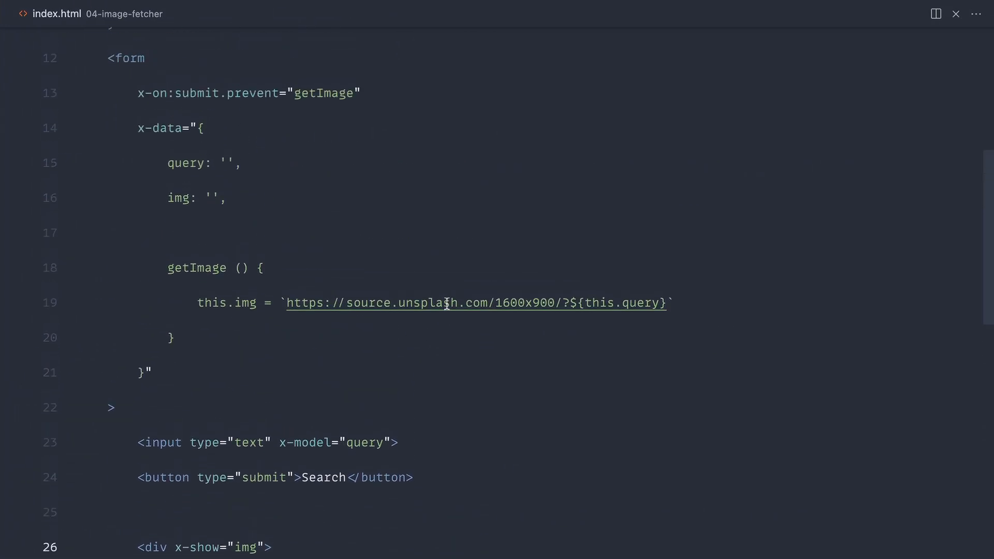
{"action": "scroll", "scroll_direction": "down", "scroll_amount": 3}
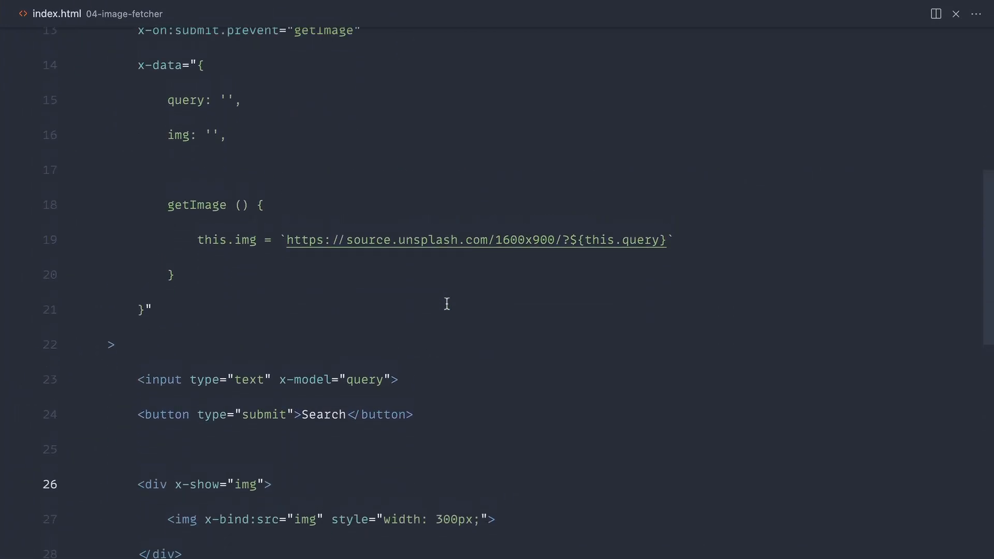
{"action": "scroll", "scroll_direction": "down", "scroll_amount": 3}
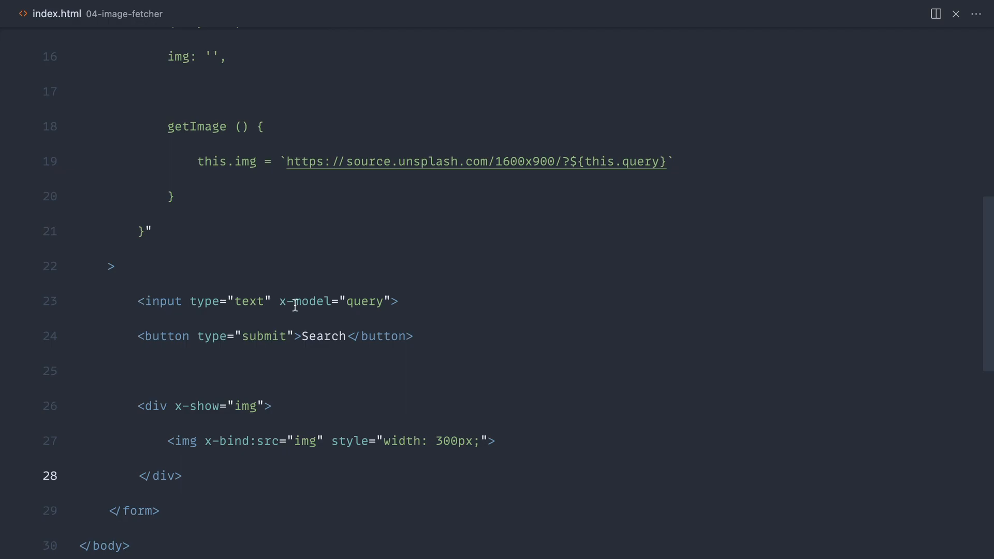
{"action": "scroll", "scroll_direction": "up", "scroll_amount": 3}
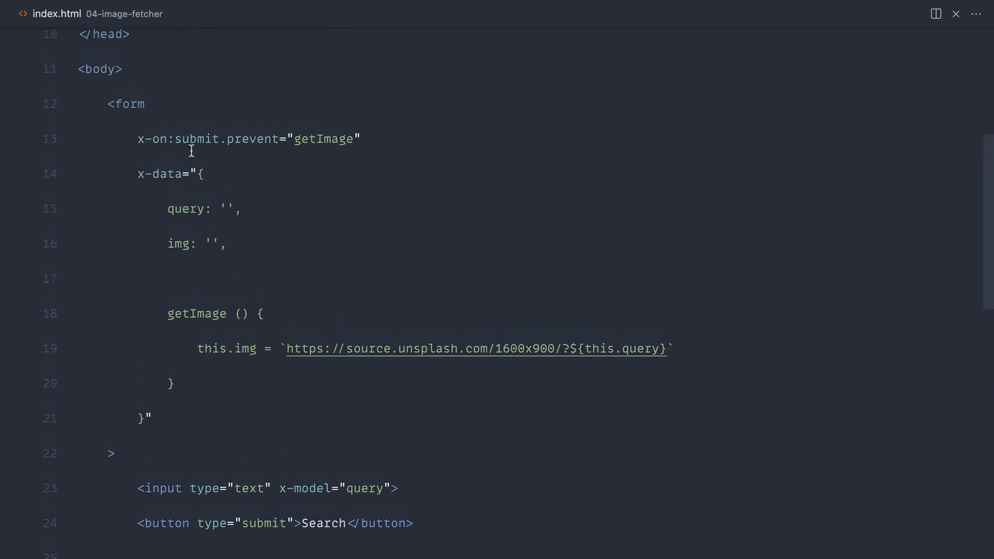
{"action": "mouse_move", "coordinate": [165, 161]}
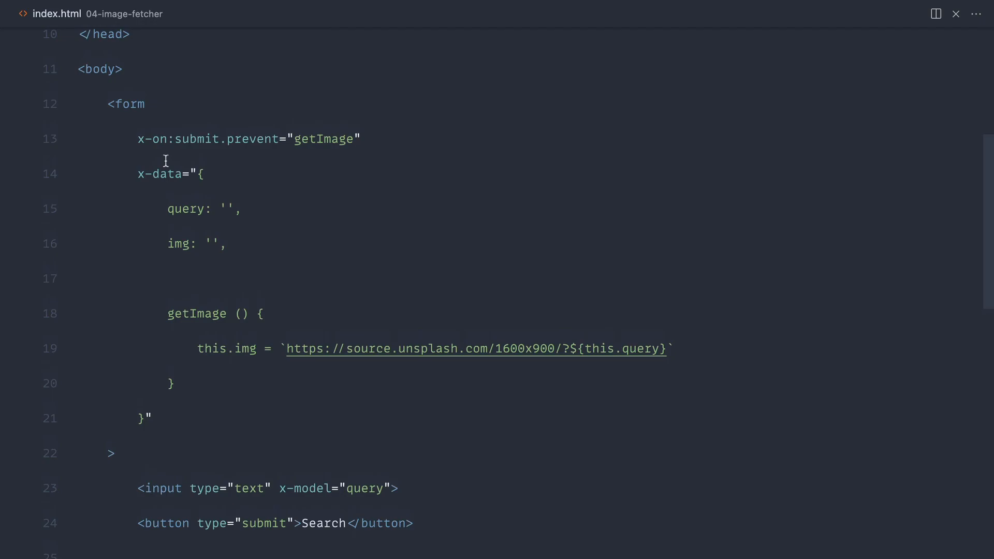
{"action": "mouse_move", "coordinate": [272, 202]}
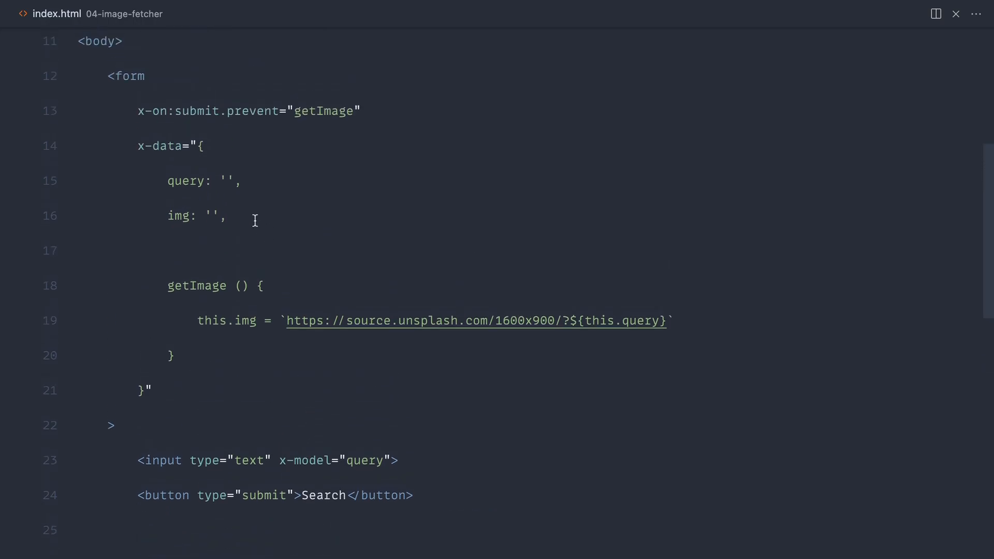
- Insert a wrapper <div> inside body for x-data and move the x-show image div below </form>
{"action": "key", "text": "Enter"}
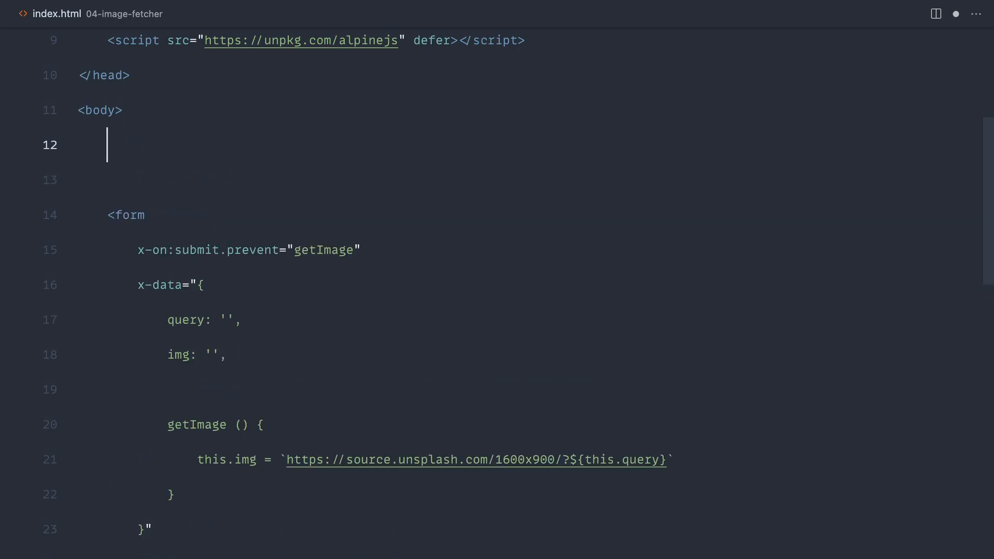
{"action": "type", "text": "<div>"}
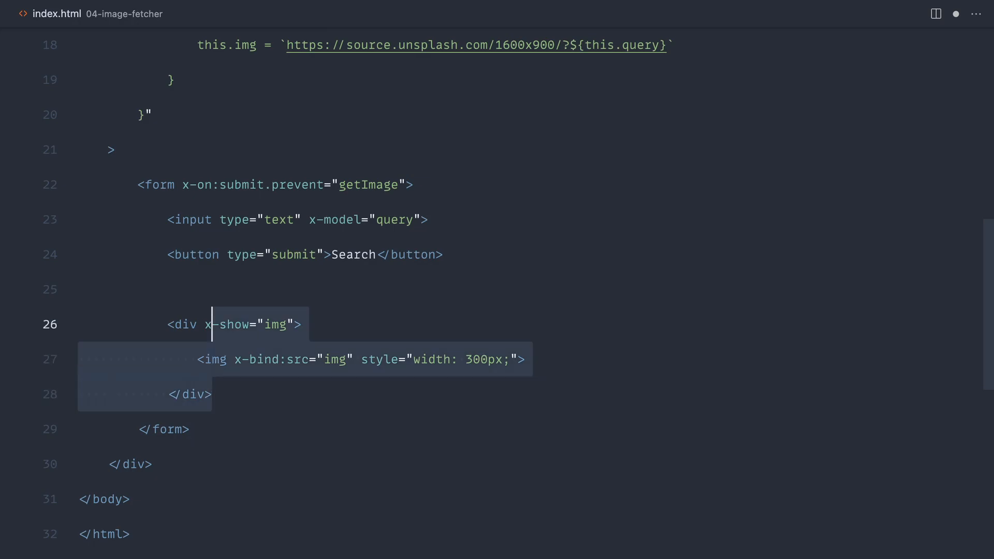
{"action": "key", "text": "Delete"}
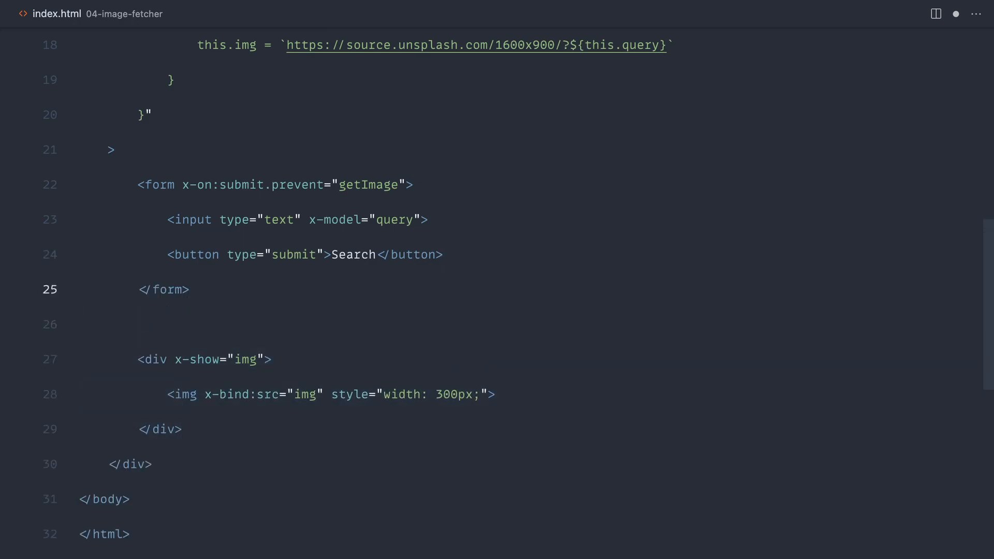
{"action": "left_click", "coordinate": [178, 255]}
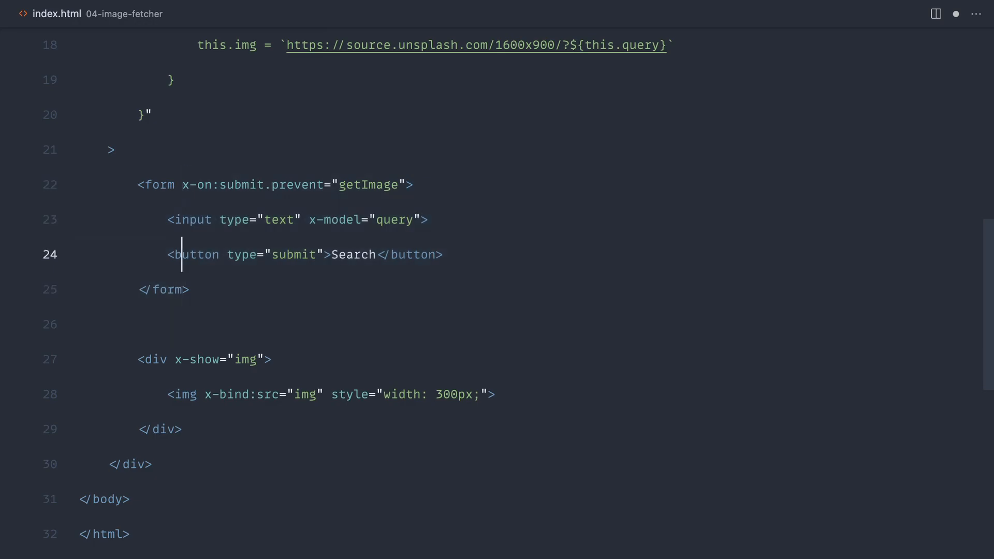
{"action": "left_click", "coordinate": [137, 359]}
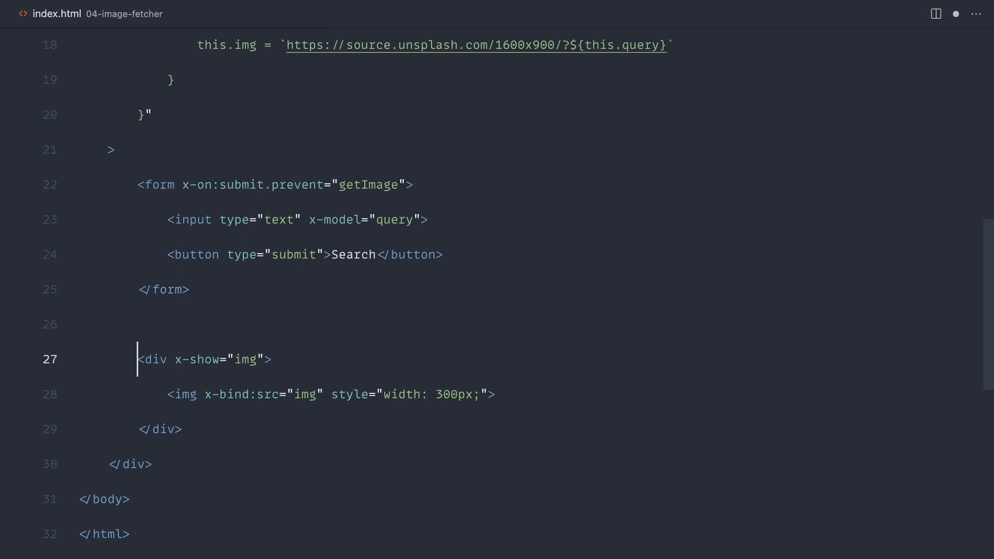
{"action": "left_click_drag", "start_coordinate": [137, 359], "coordinate": [180, 429]}
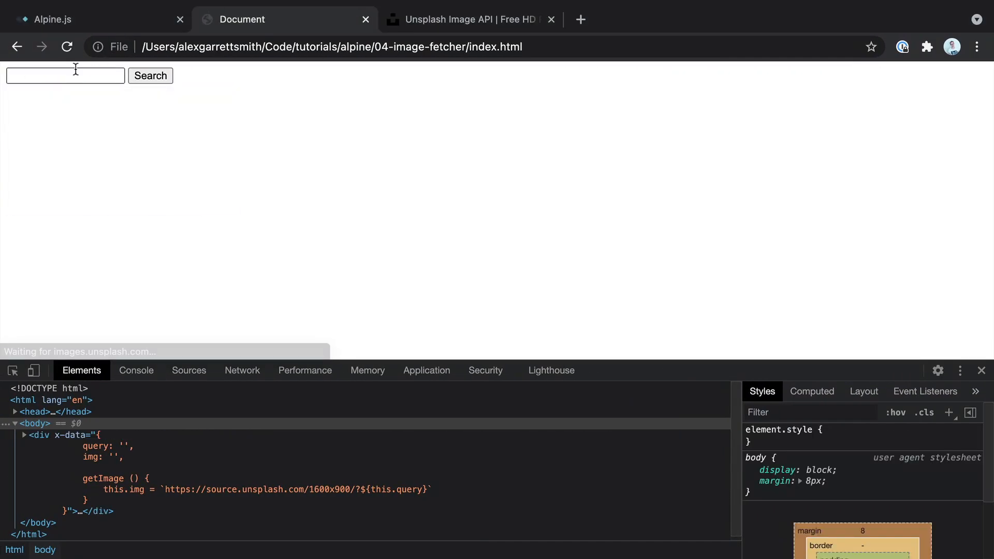
- Search for 'cats' on the reloaded page, then return to the form markup in index.html
{"action": "type", "text": "cats"}
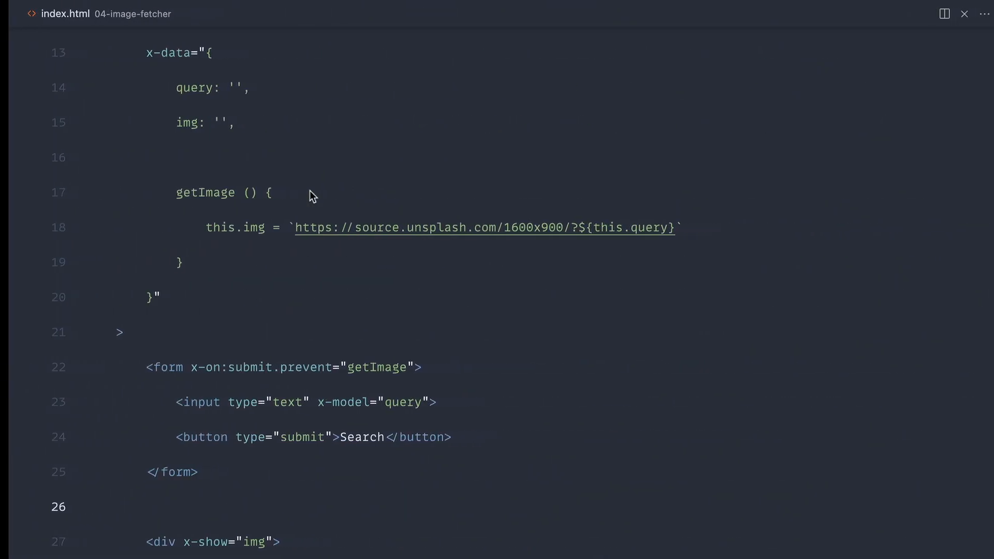
{"action": "scroll", "scroll_direction": "down", "scroll_amount": 3}
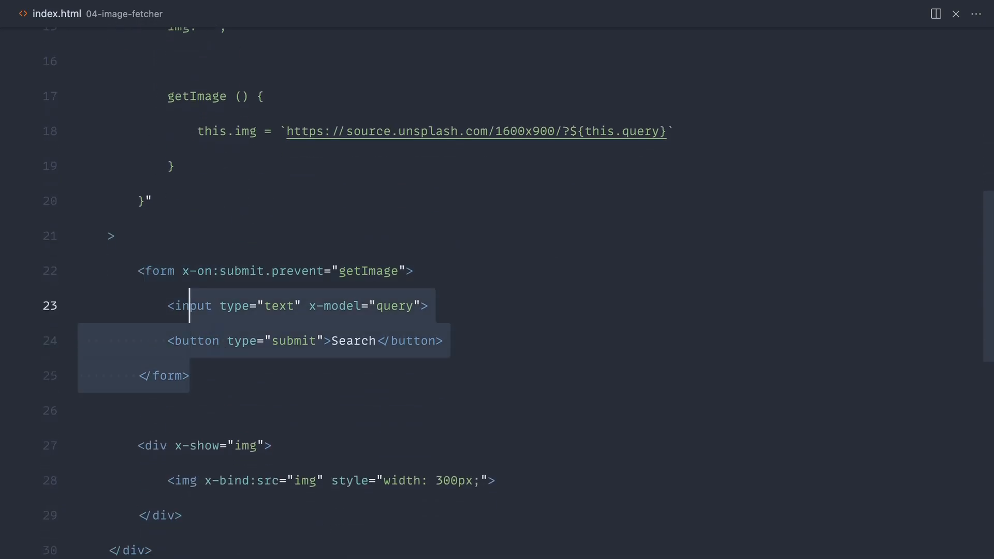
{"action": "left_click", "coordinate": [426, 306]}
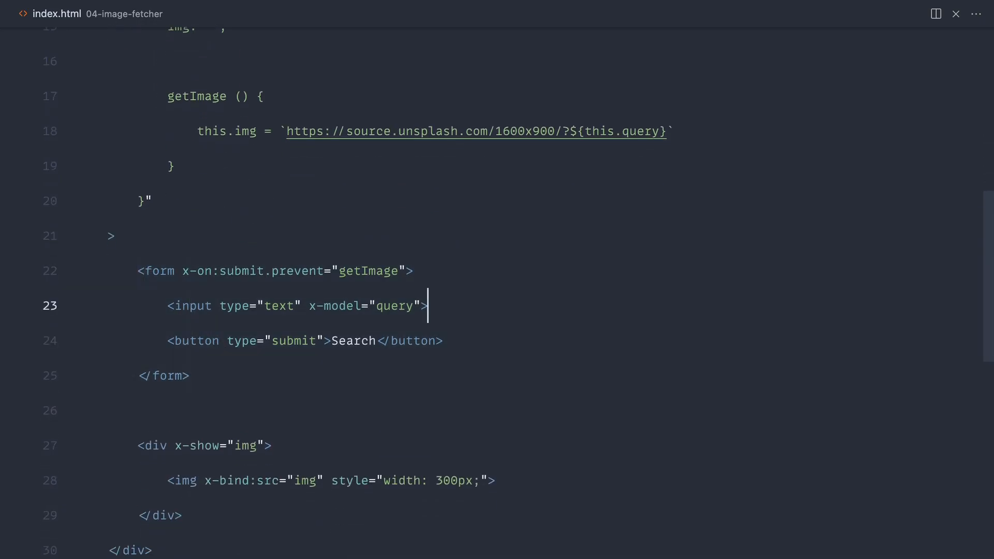